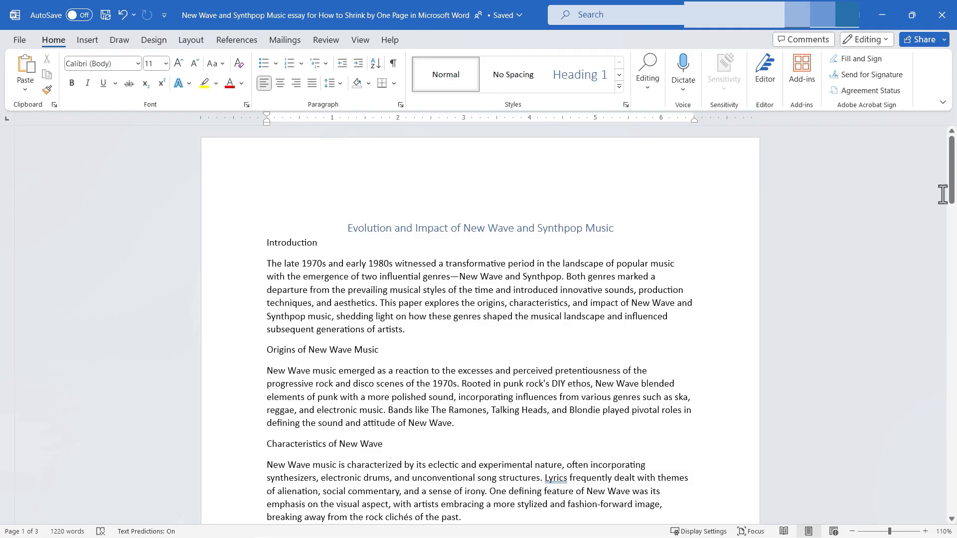
Scroll through the essay and browse the Layout and Design tabs before returning to Home
scroll("down", 3)
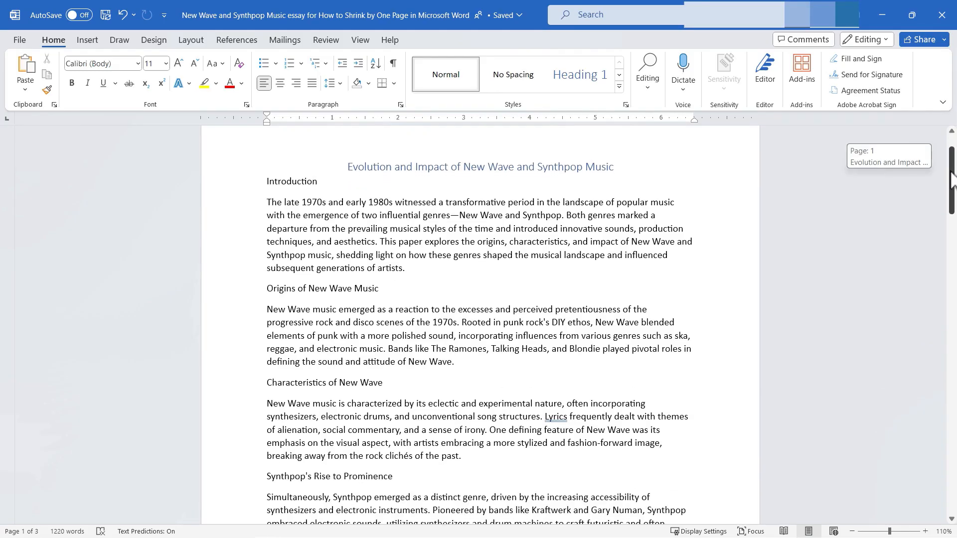
scroll("down", 3)
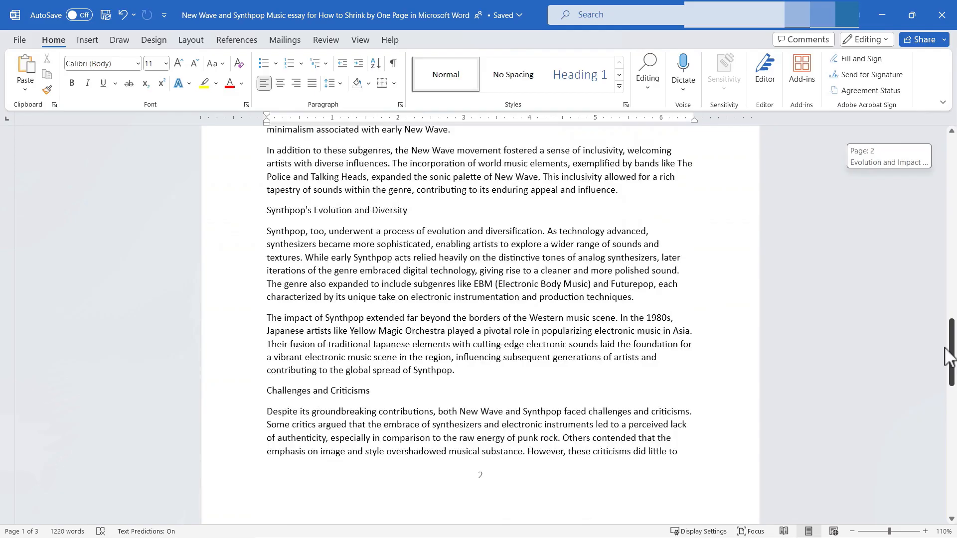
scroll("down", 3)
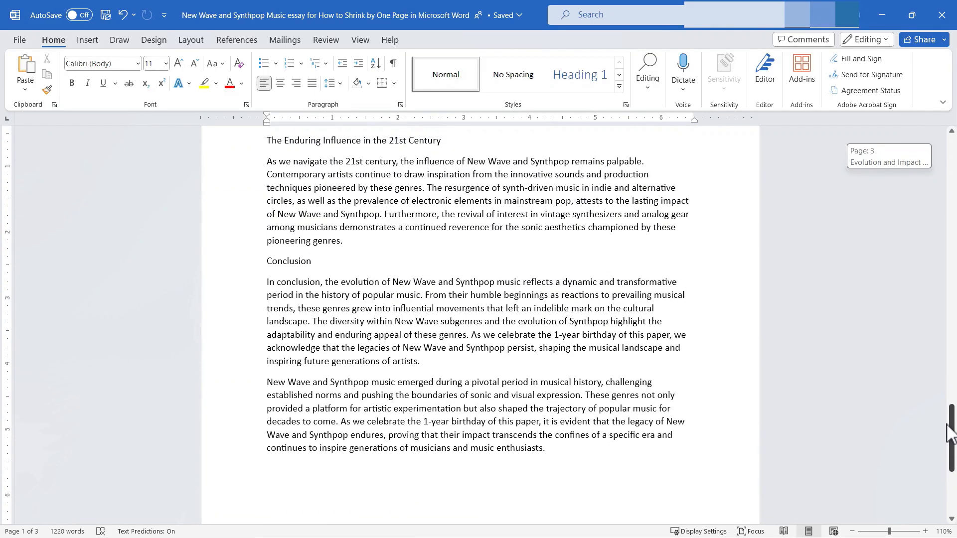
scroll("up", 3)
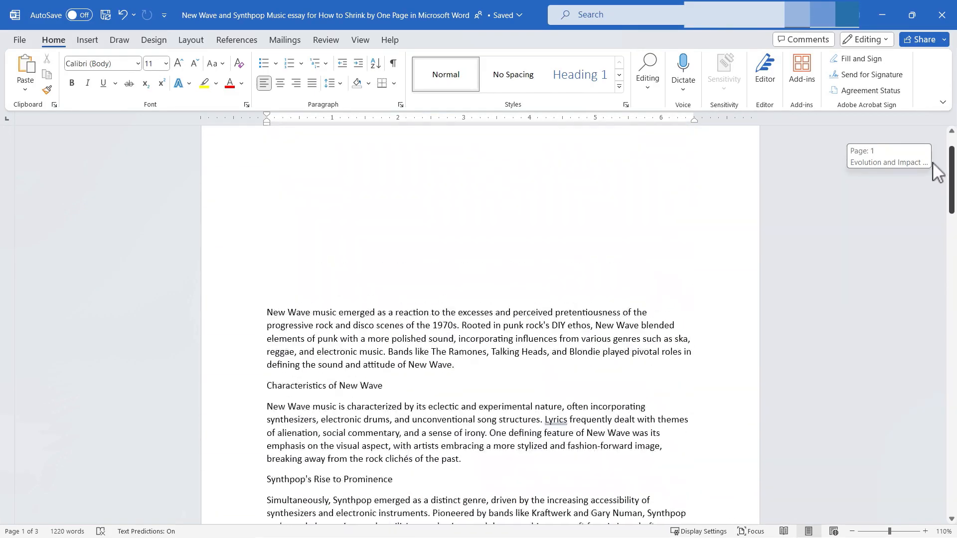
scroll("up", 3)
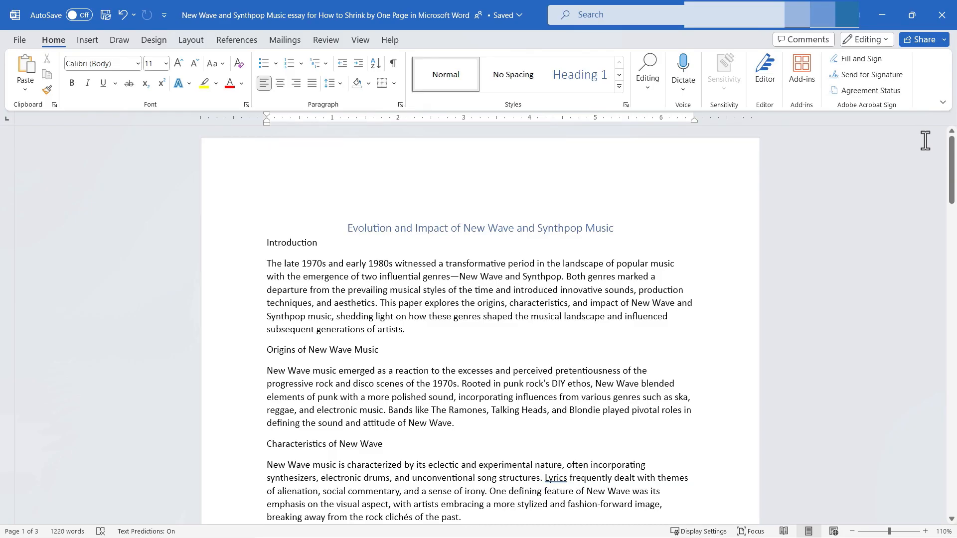
mouse_move(728, 183)
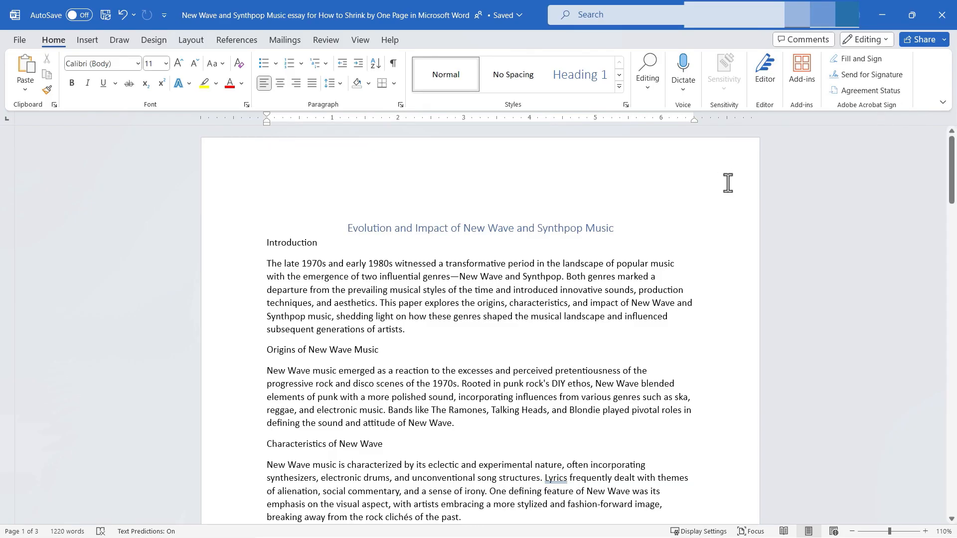
mouse_move(606, 173)
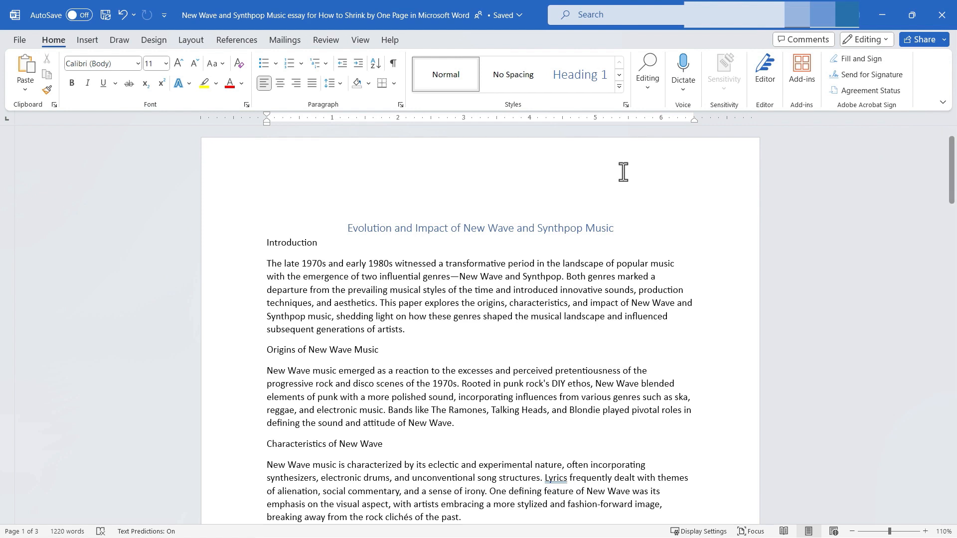
mouse_move(209, 58)
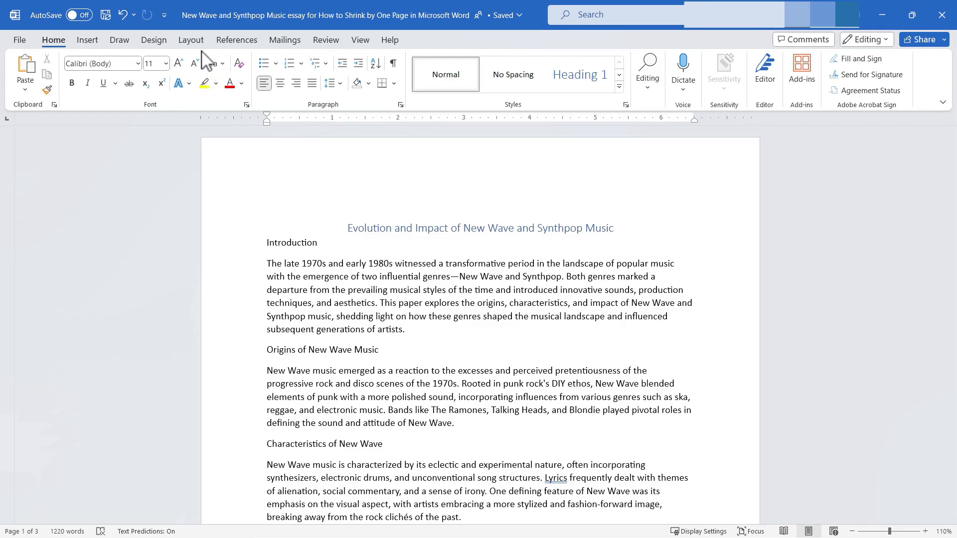
left_click(190, 40)
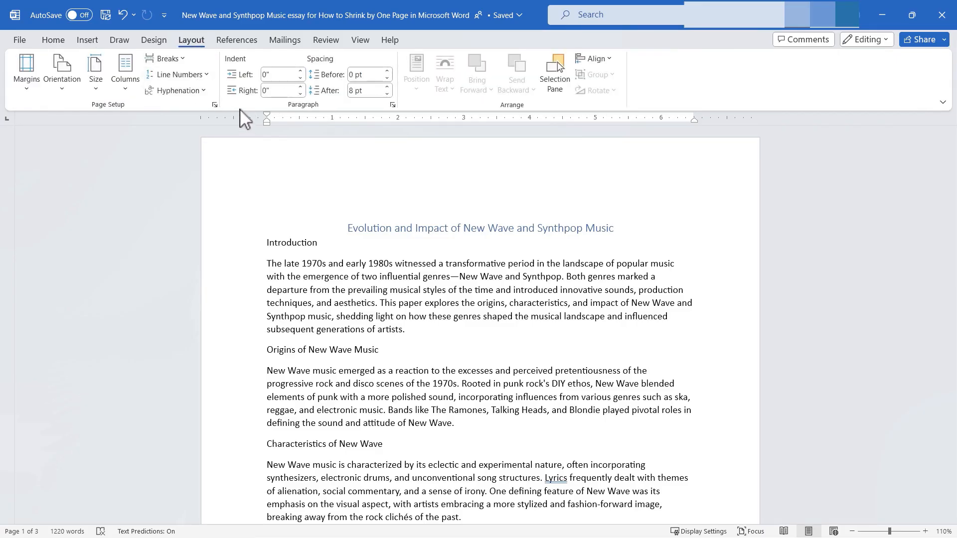
left_click(153, 40)
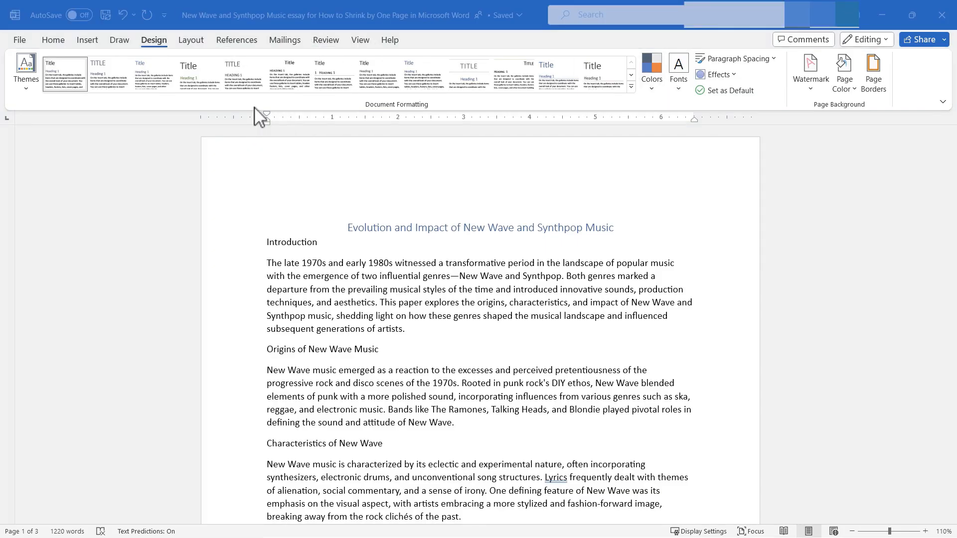
left_click(53, 40)
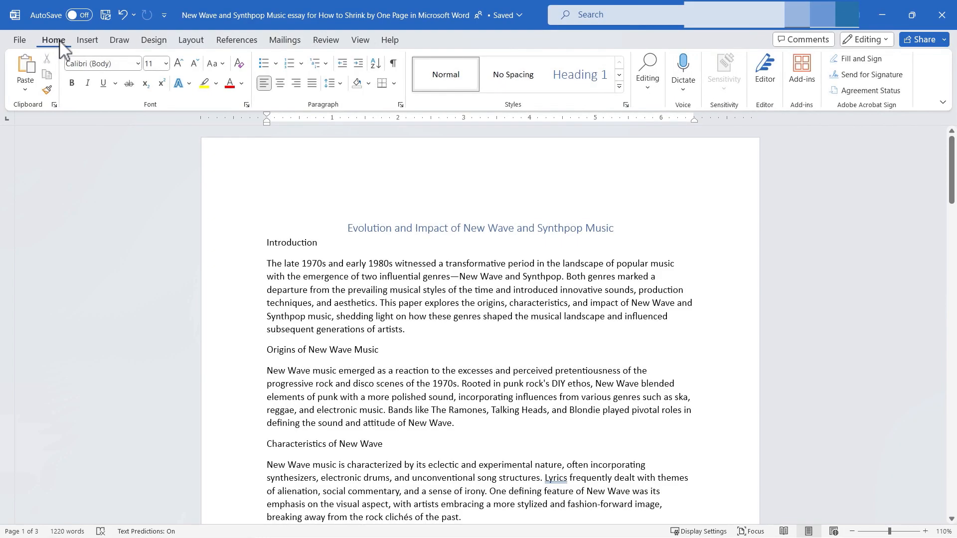
mouse_move(167, 85)
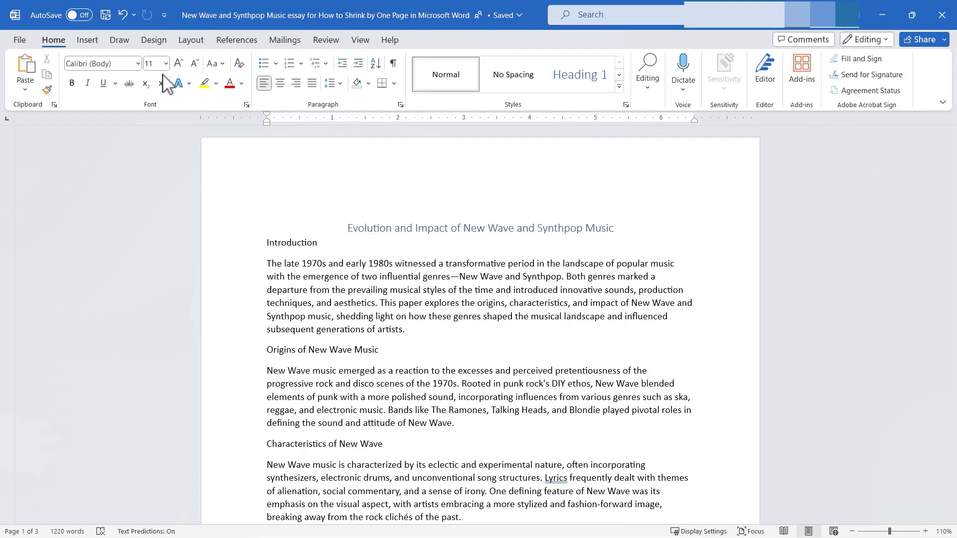
mouse_move(157, 31)
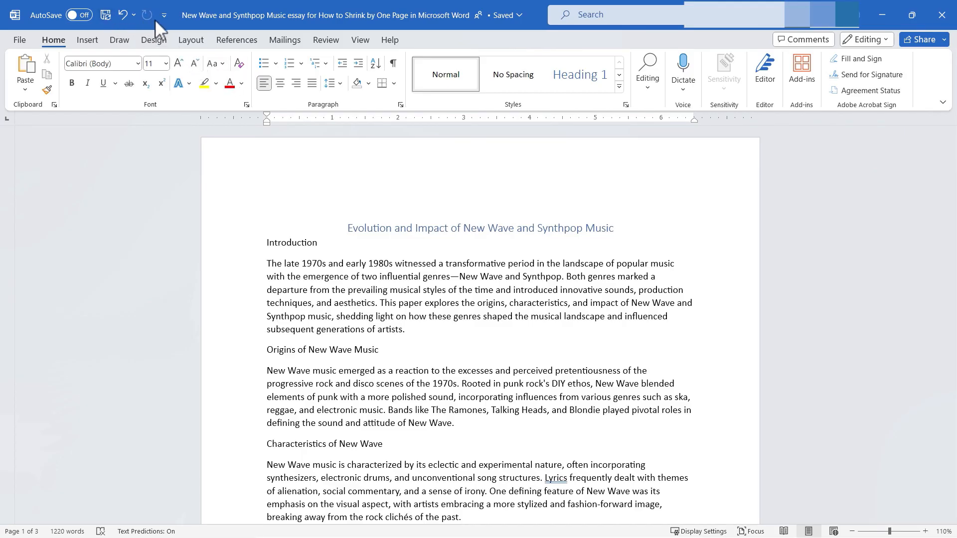
mouse_move(163, 15)
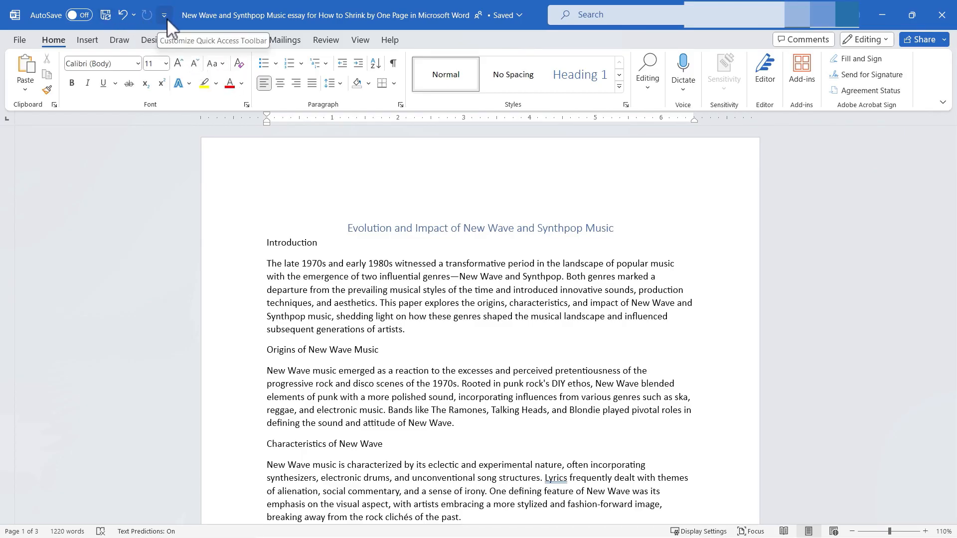
Add Shrink One Page from All Commands to the Quick Access Toolbar via More Commands
left_click(164, 14)
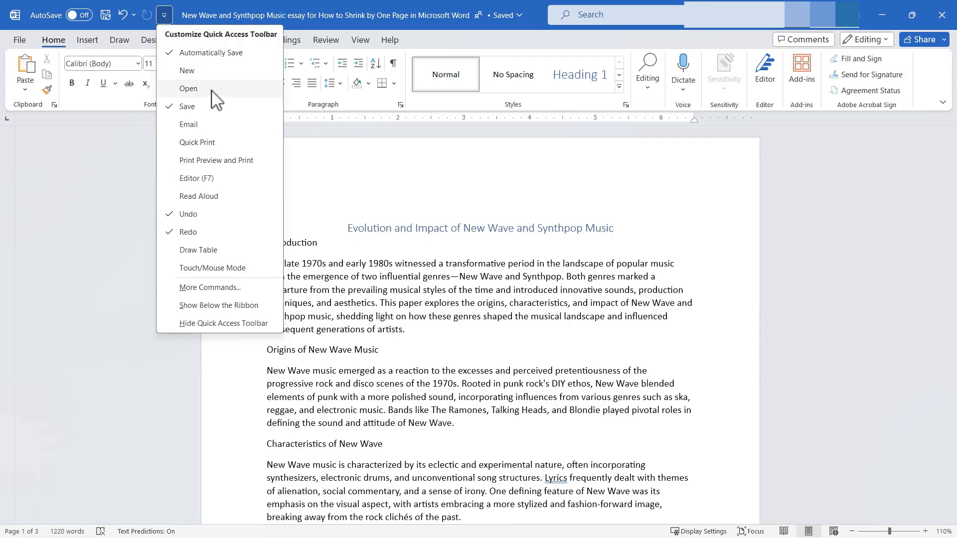
left_click(210, 287)
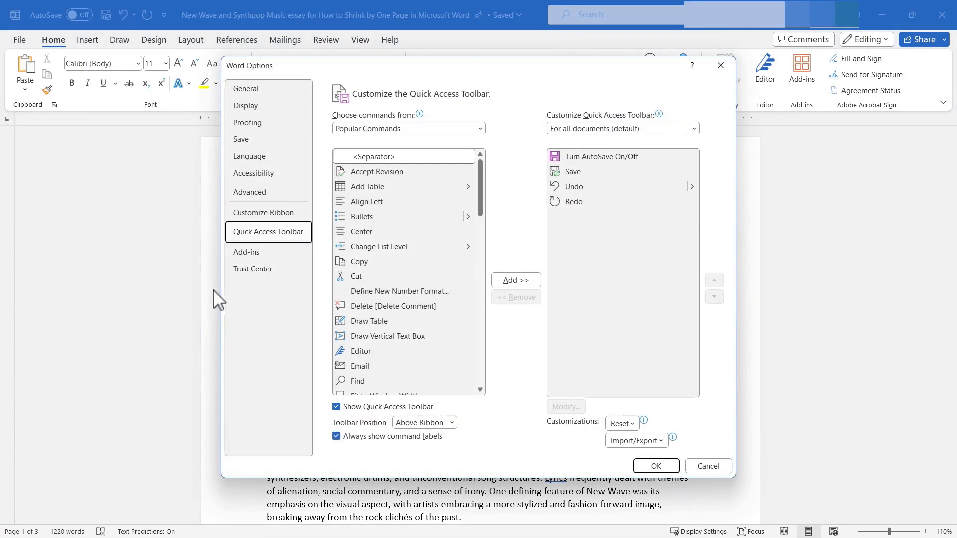
mouse_move(387, 143)
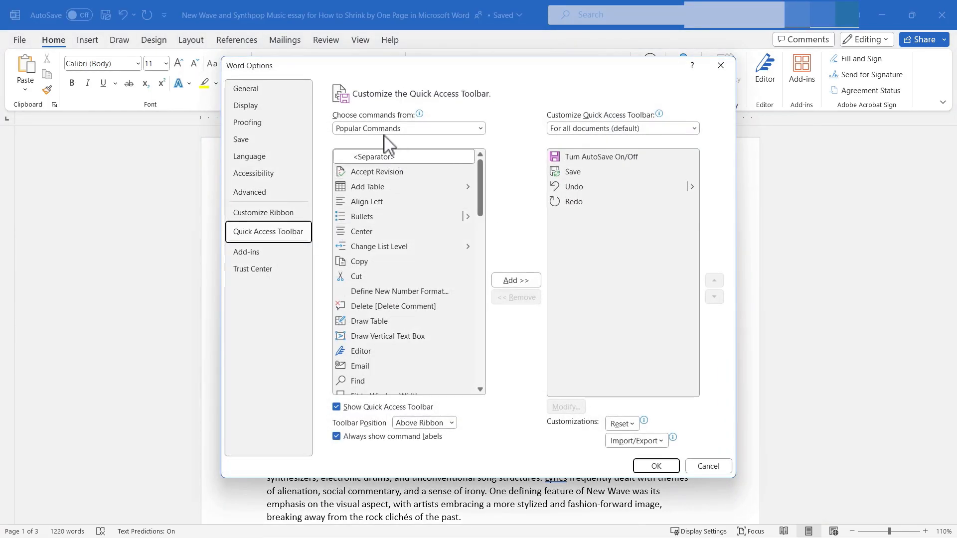
left_click(479, 128)
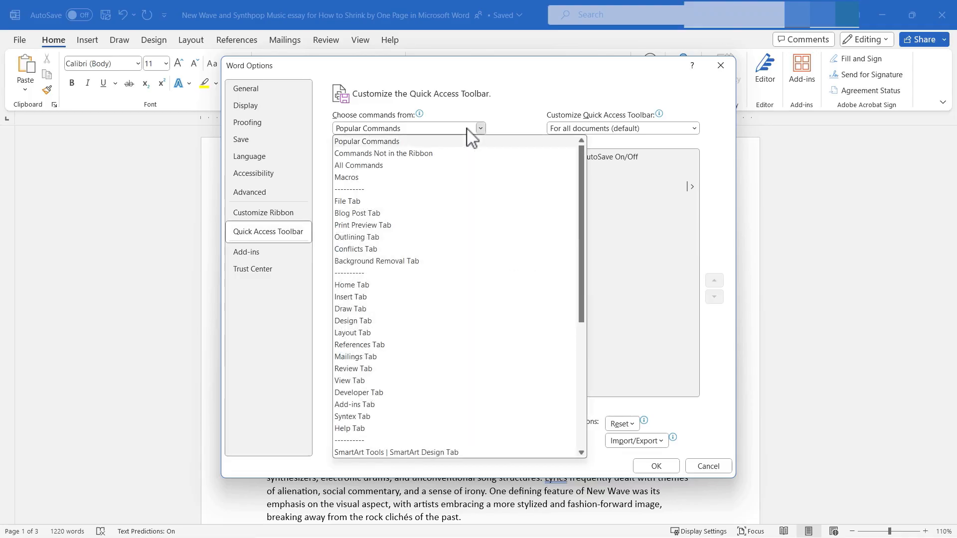
left_click(366, 141)
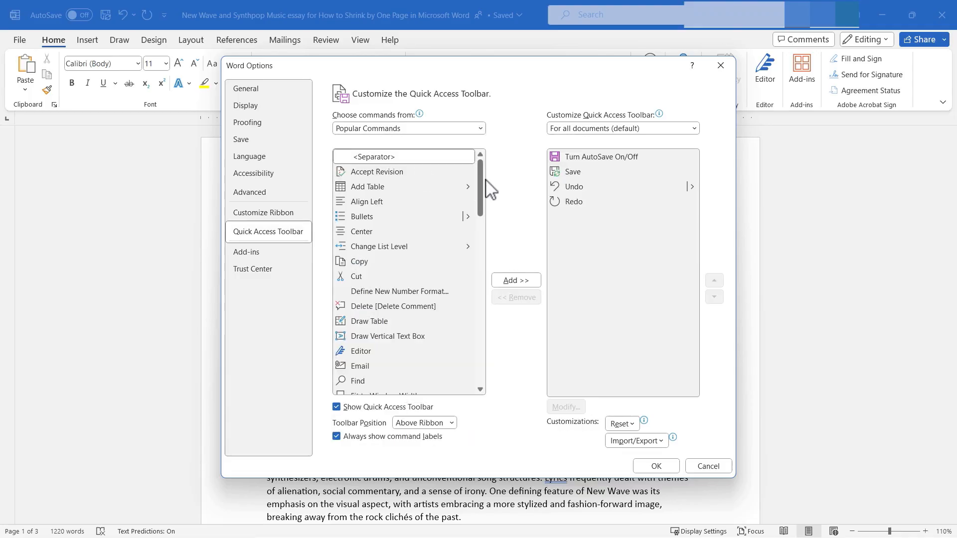
left_click(407, 128)
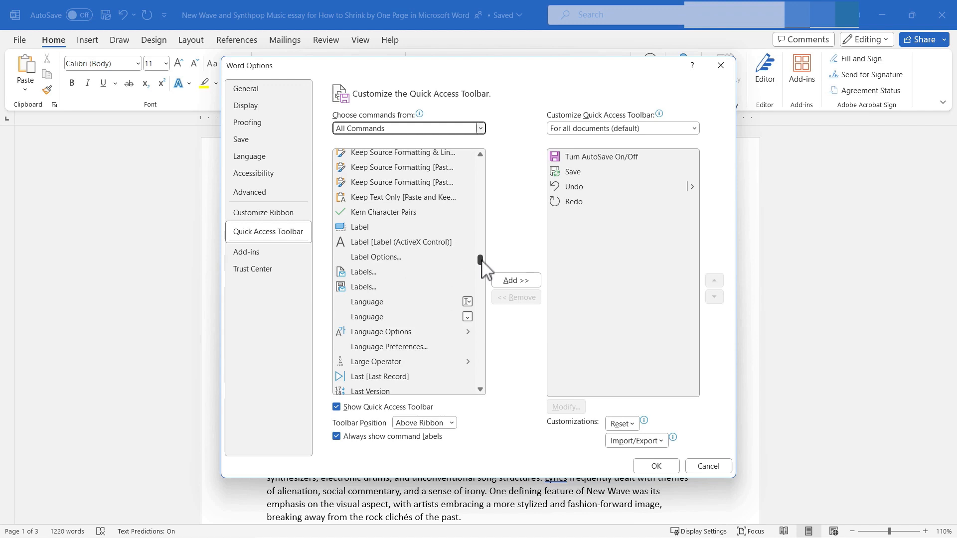
scroll("down", 3)
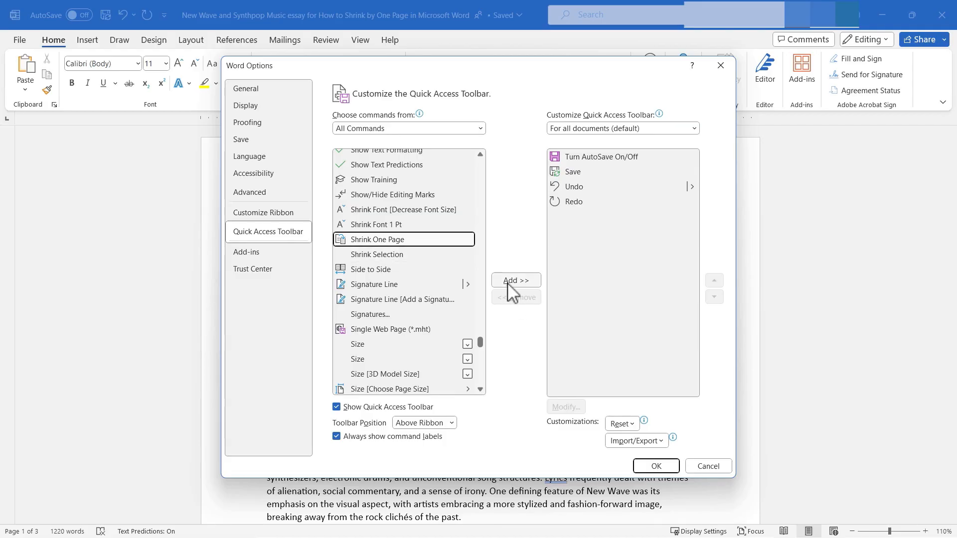
left_click(515, 280)
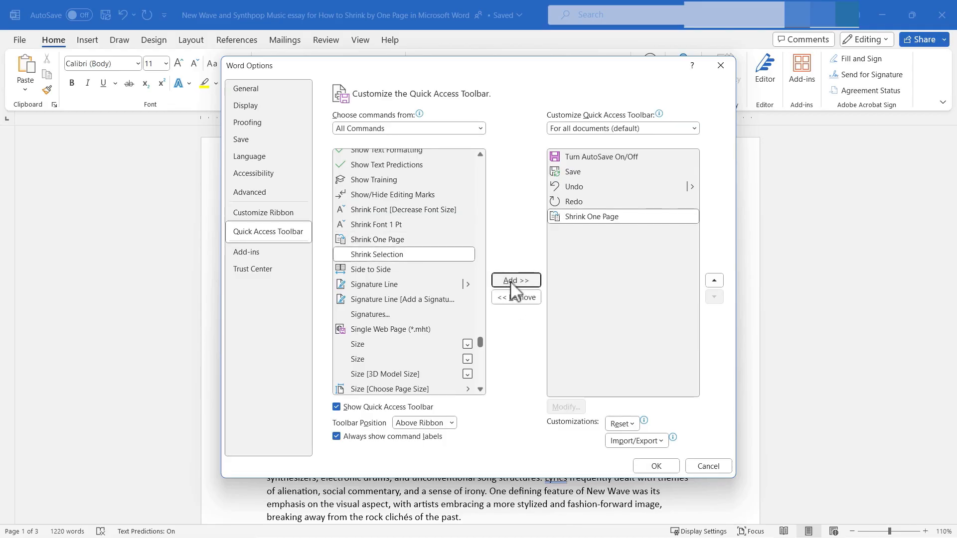
left_click(655, 465)
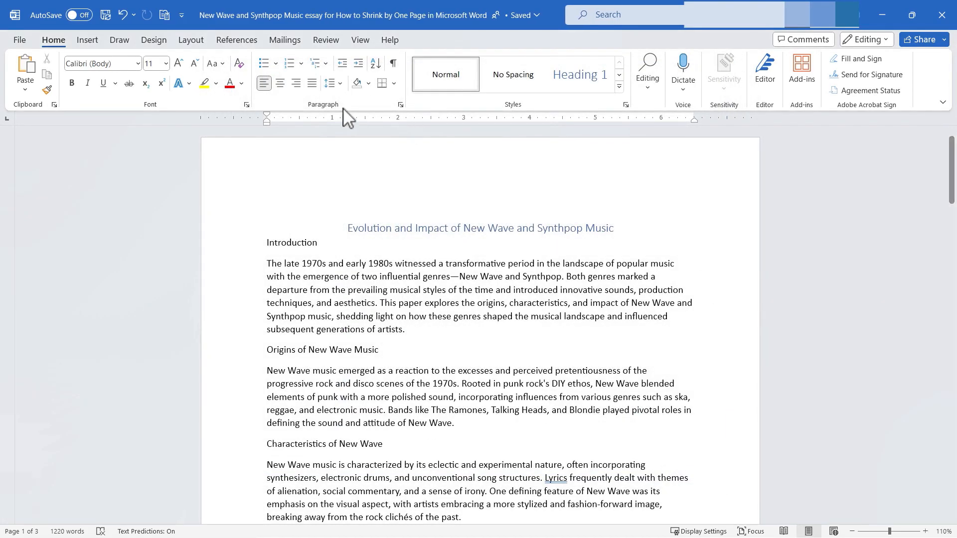
mouse_move(117, 15)
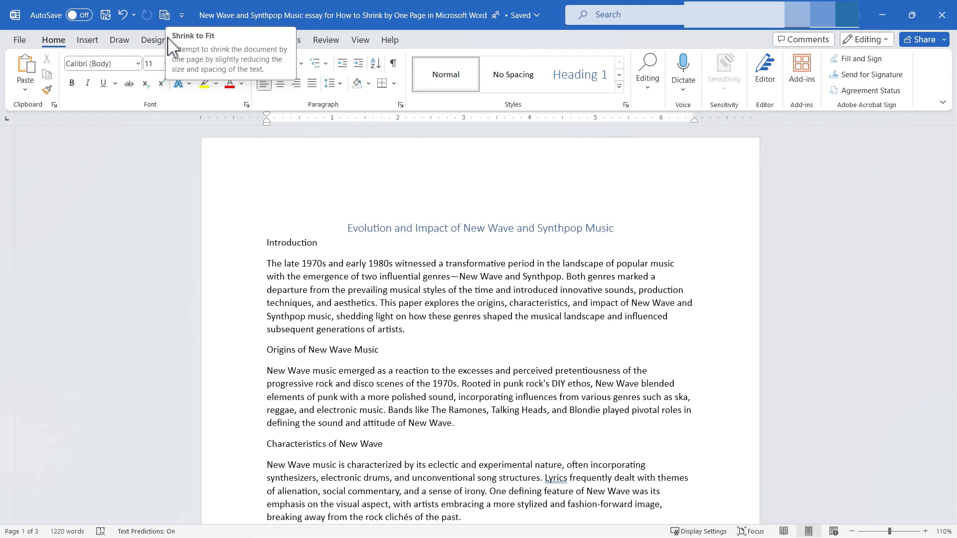
mouse_move(208, 79)
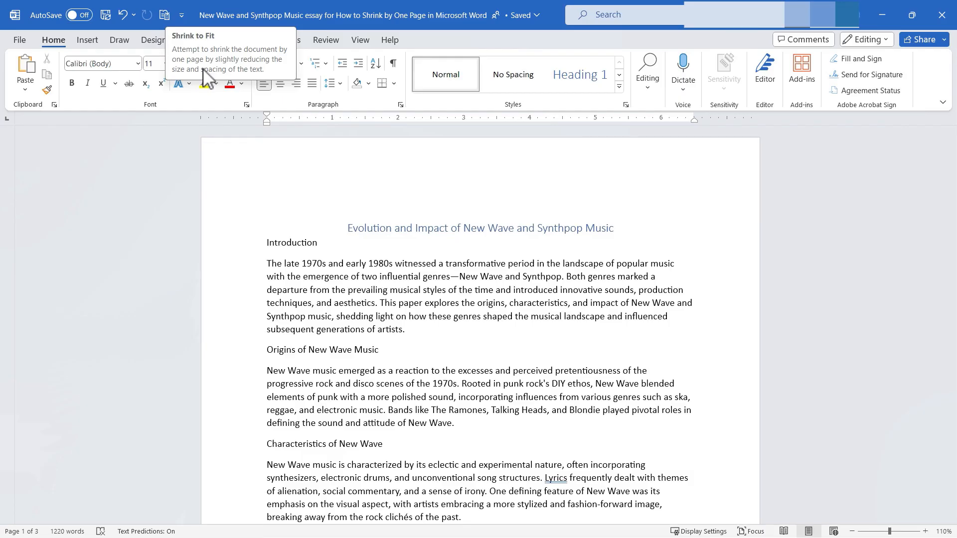
mouse_move(161, 88)
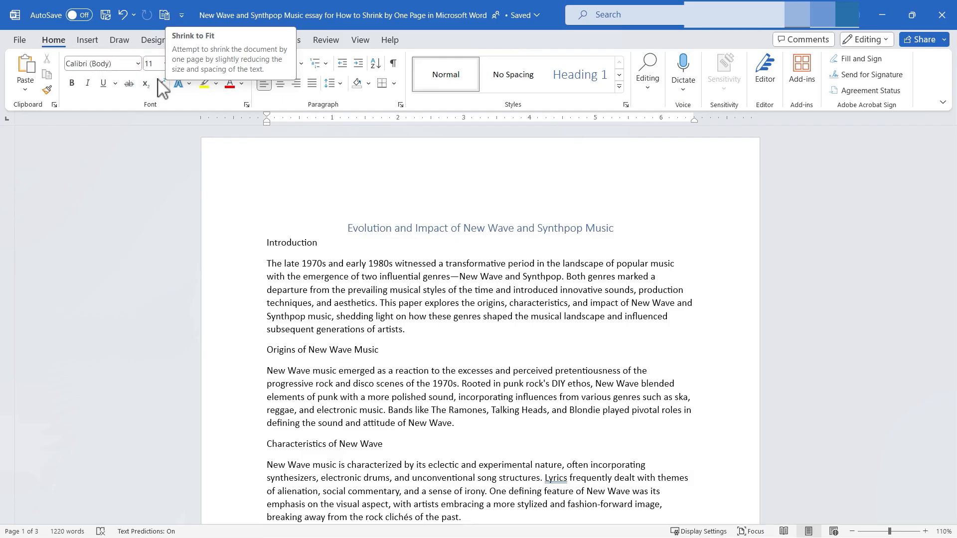
mouse_move(152, 63)
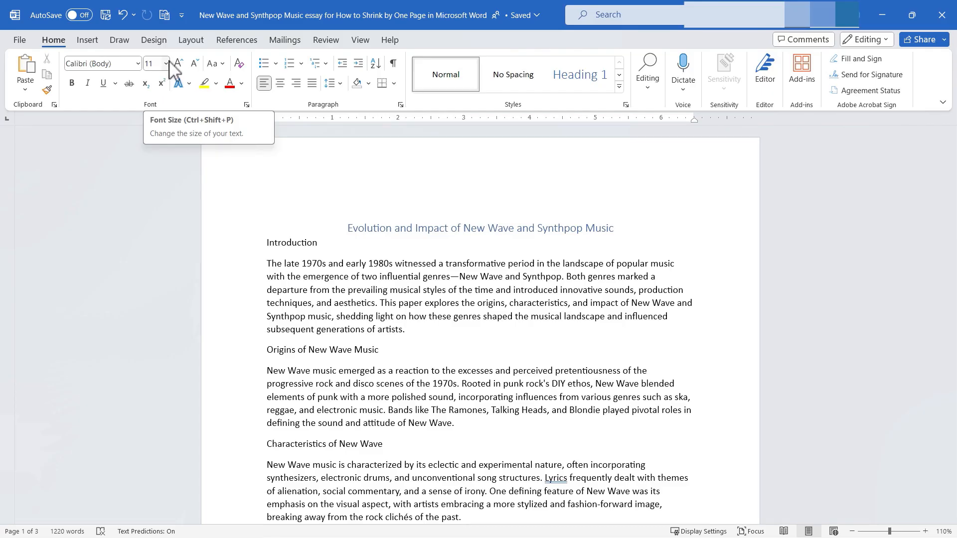
mouse_move(161, 84)
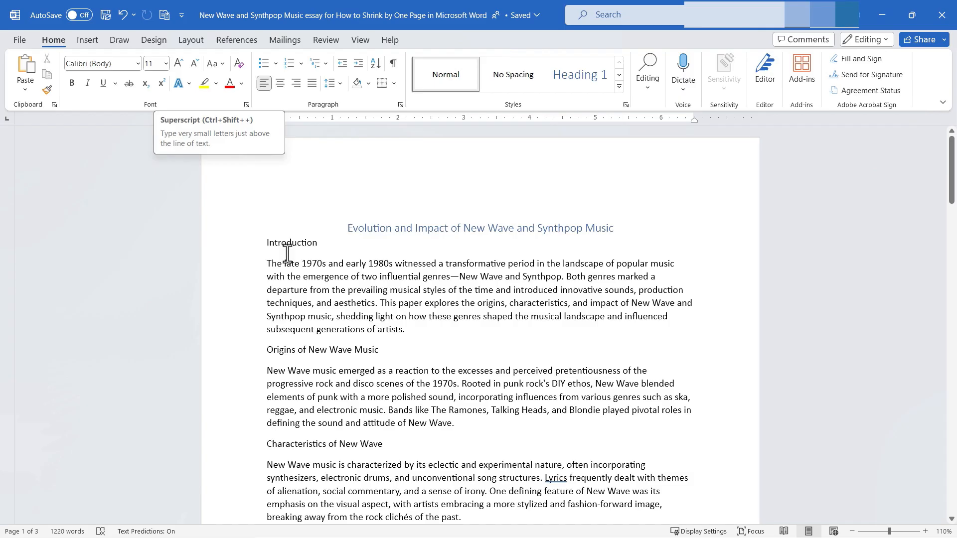
mouse_move(345, 390)
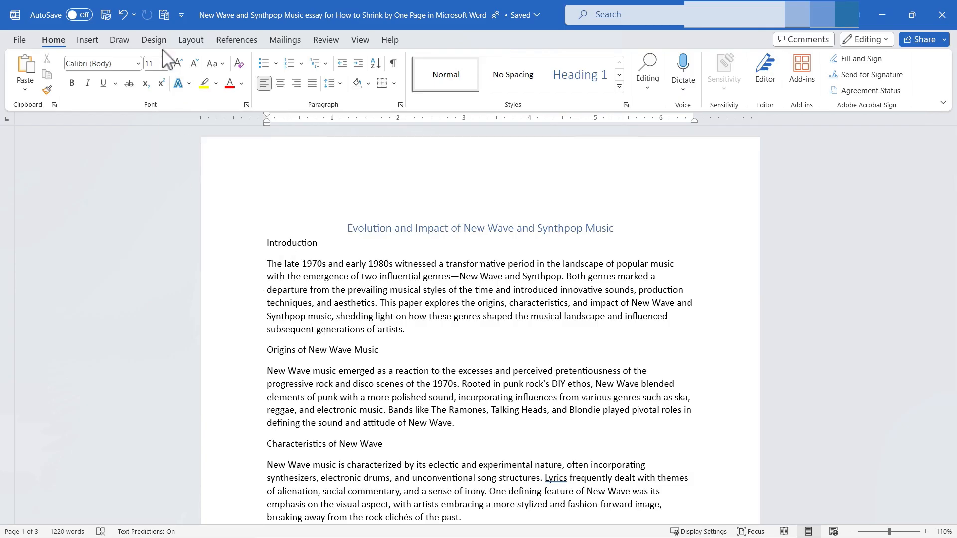
mouse_move(163, 15)
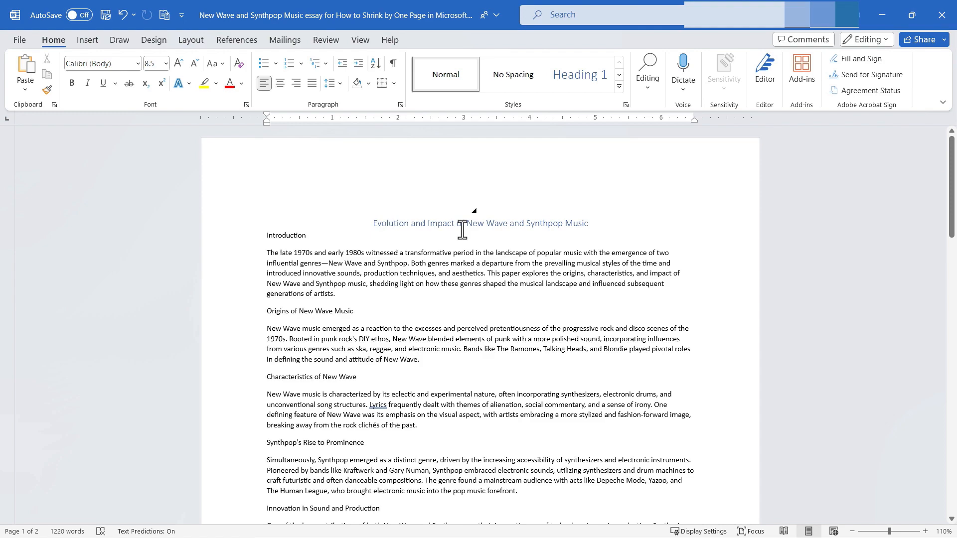
scroll("down", 3)
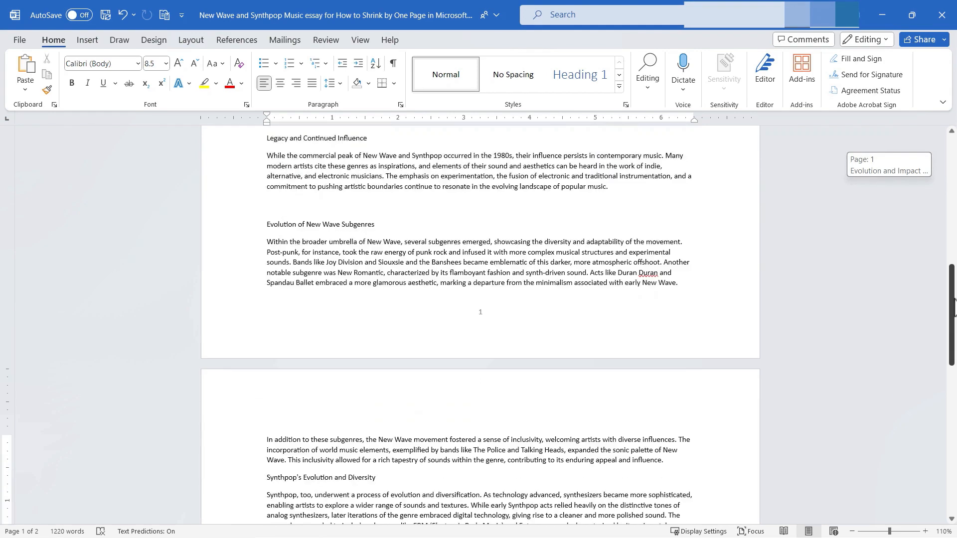
scroll("down", 3)
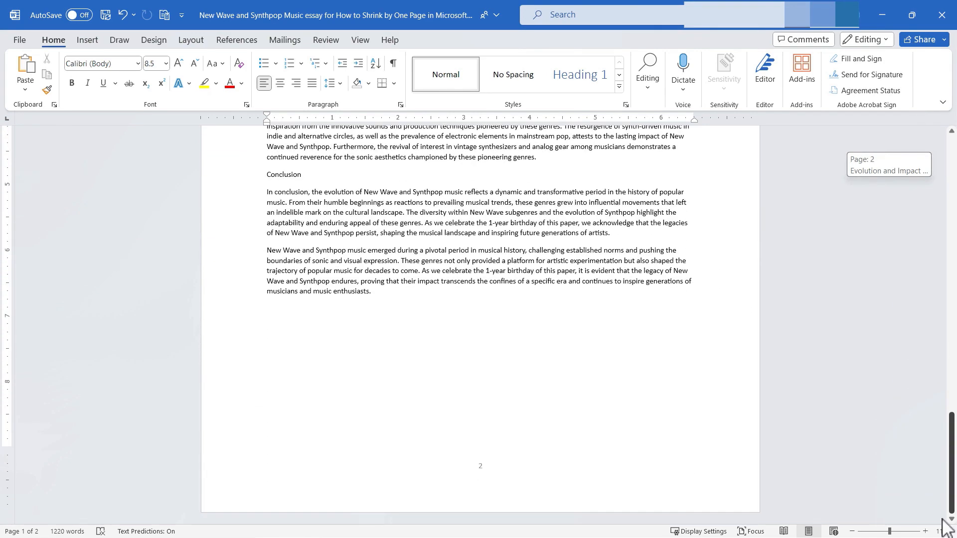
scroll("up", 3)
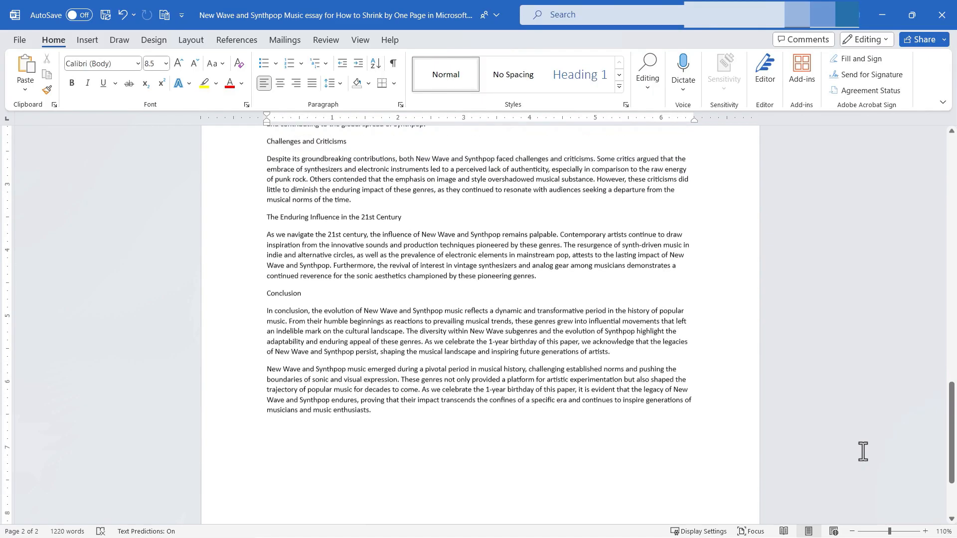
scroll("up", 3)
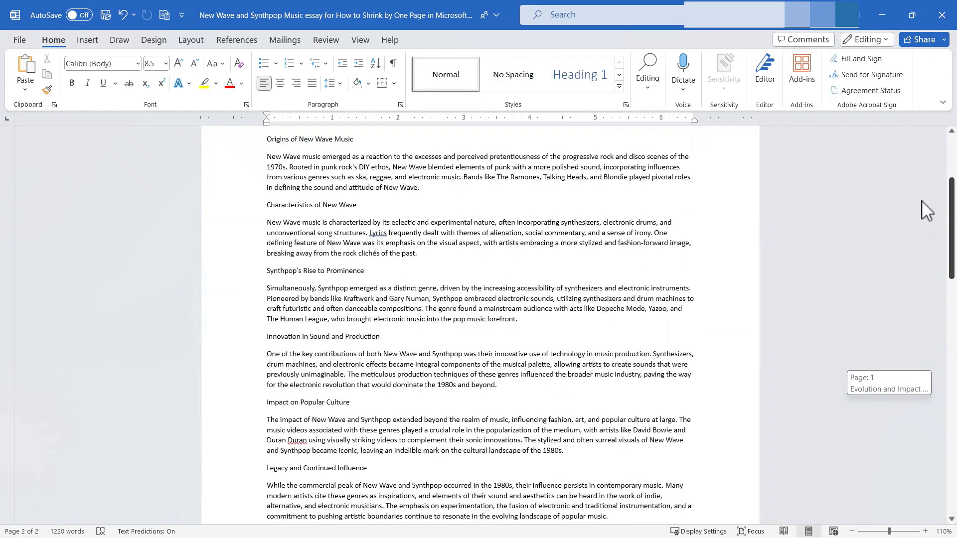
scroll("up", 3)
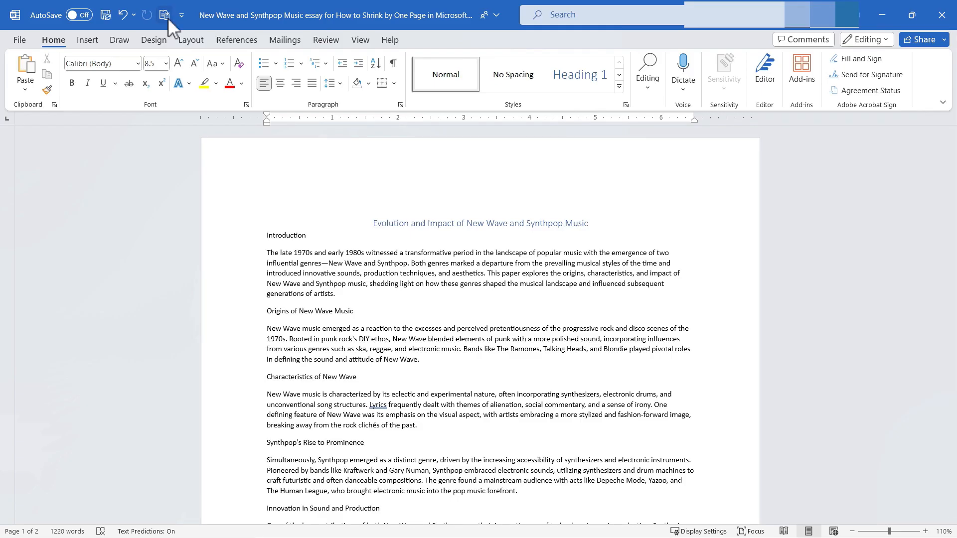
mouse_move(164, 14)
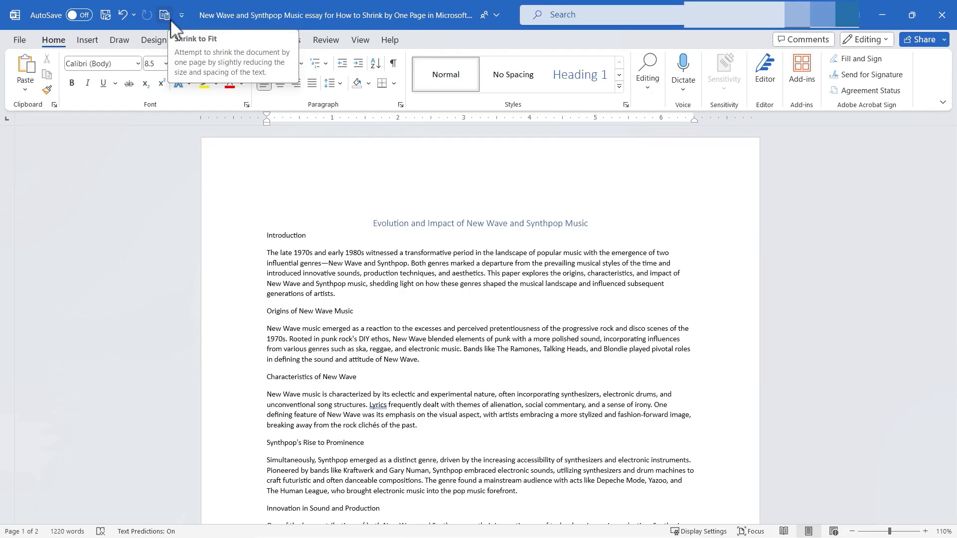
mouse_move(171, 22)
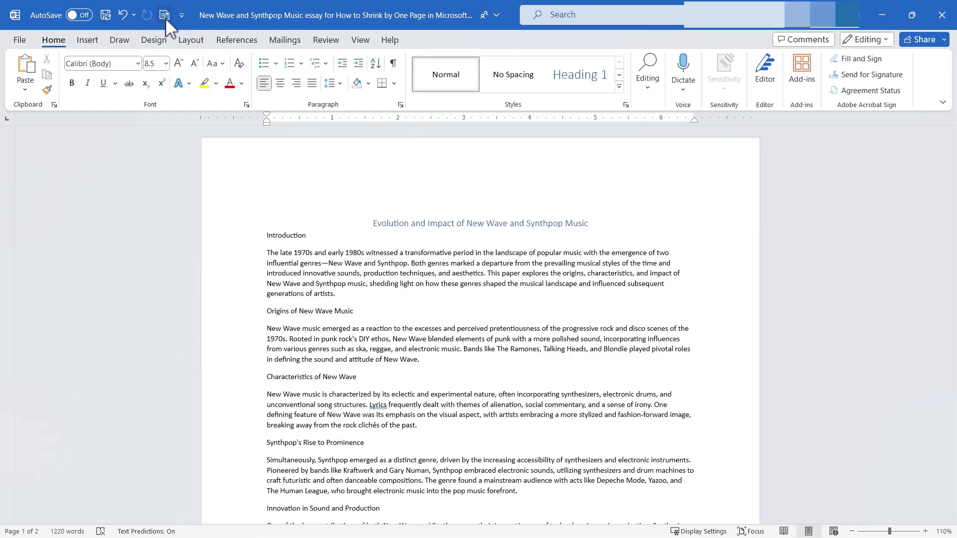
mouse_move(163, 14)
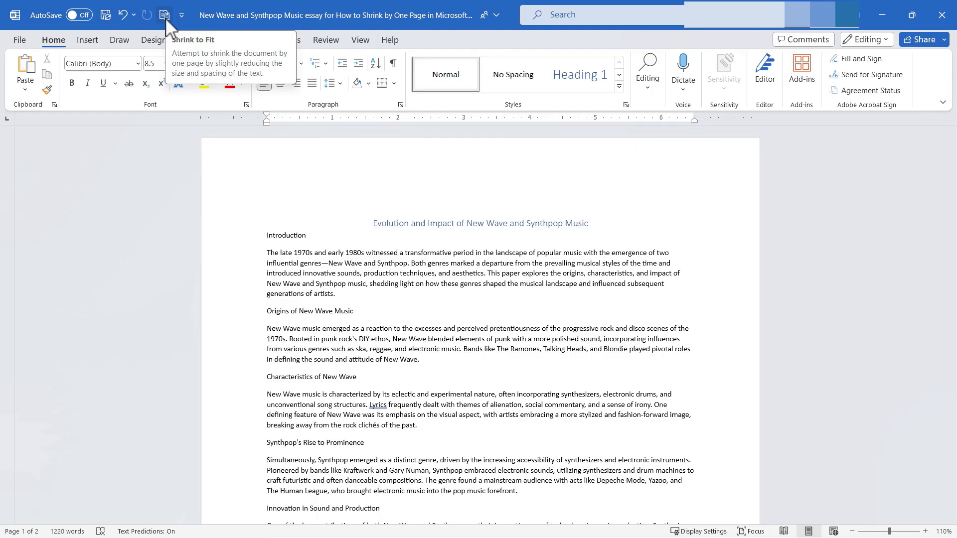
left_click(181, 14)
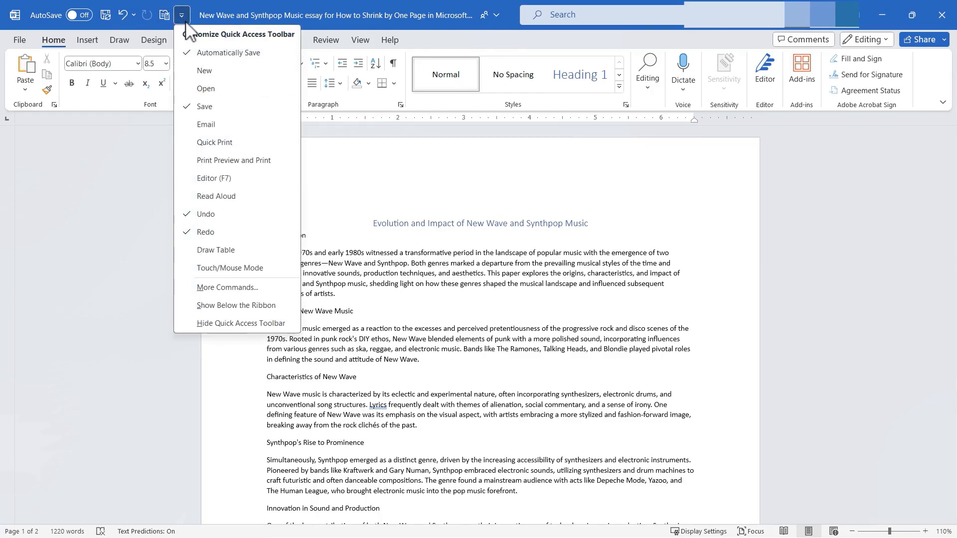
mouse_move(278, 218)
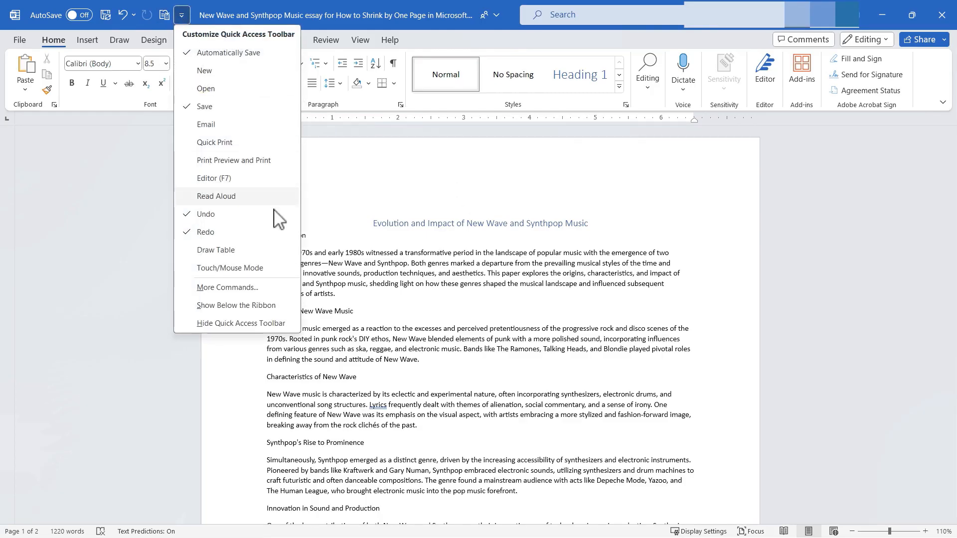
left_click(227, 287)
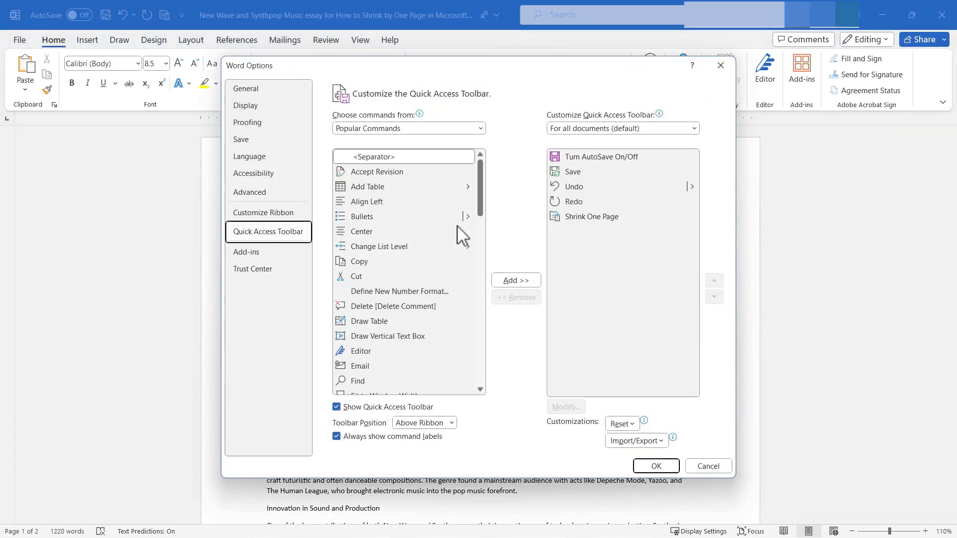
mouse_move(608, 232)
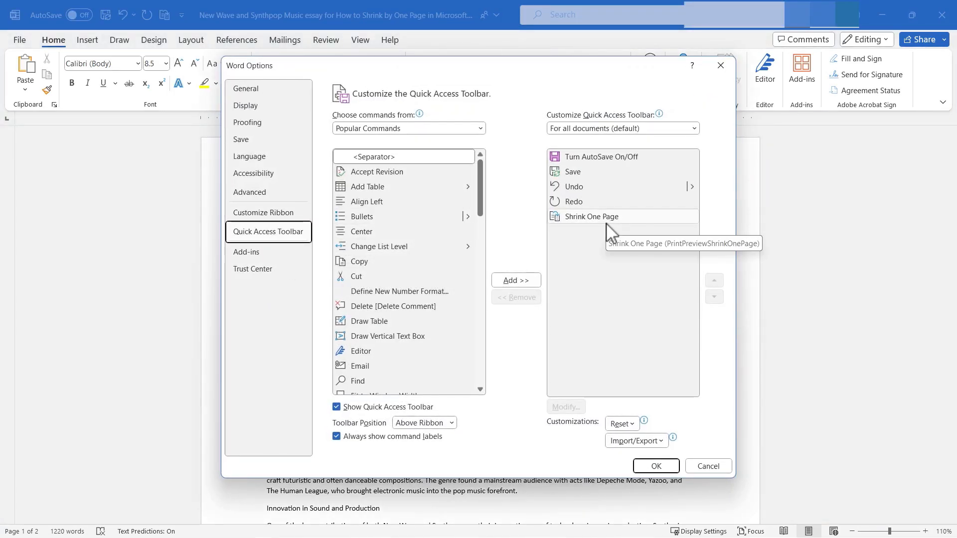
mouse_move(579, 229)
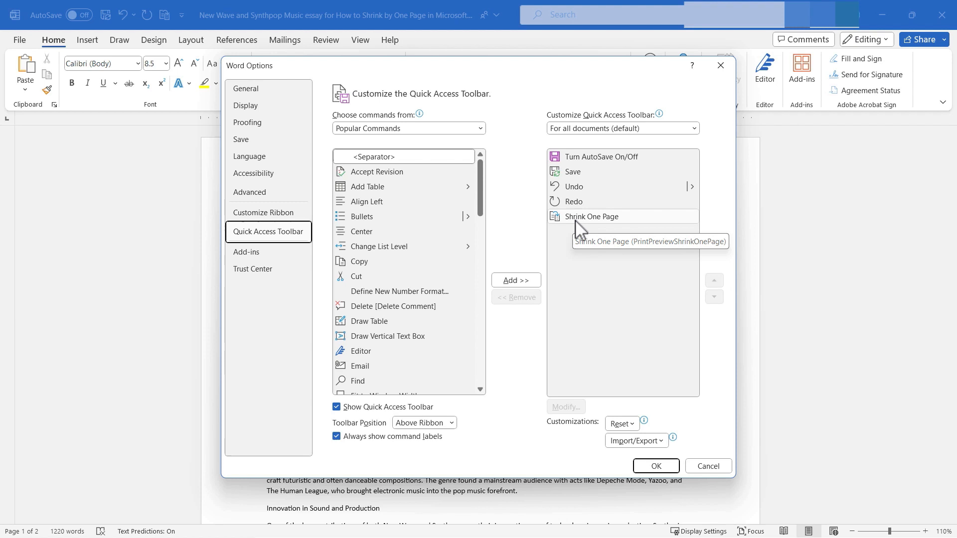
mouse_move(601, 227)
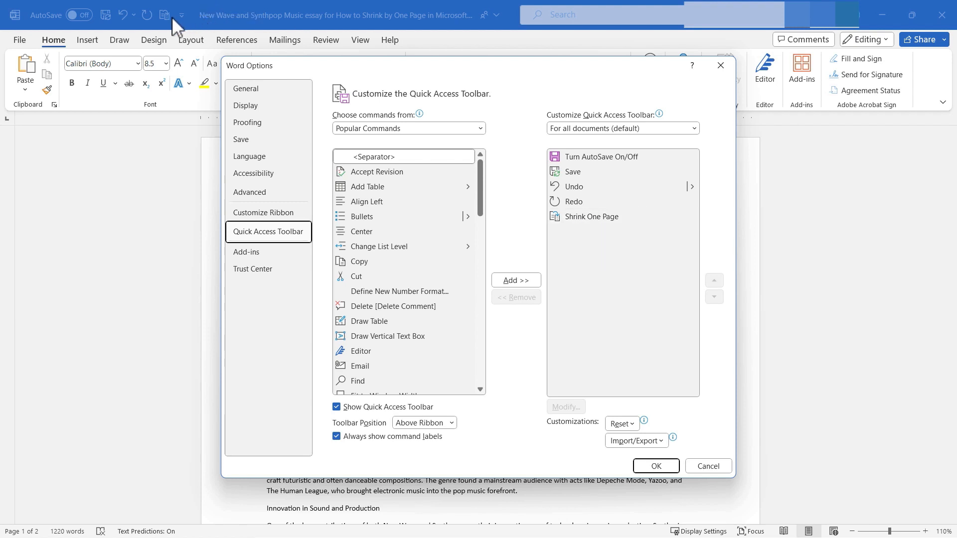
mouse_move(535, 212)
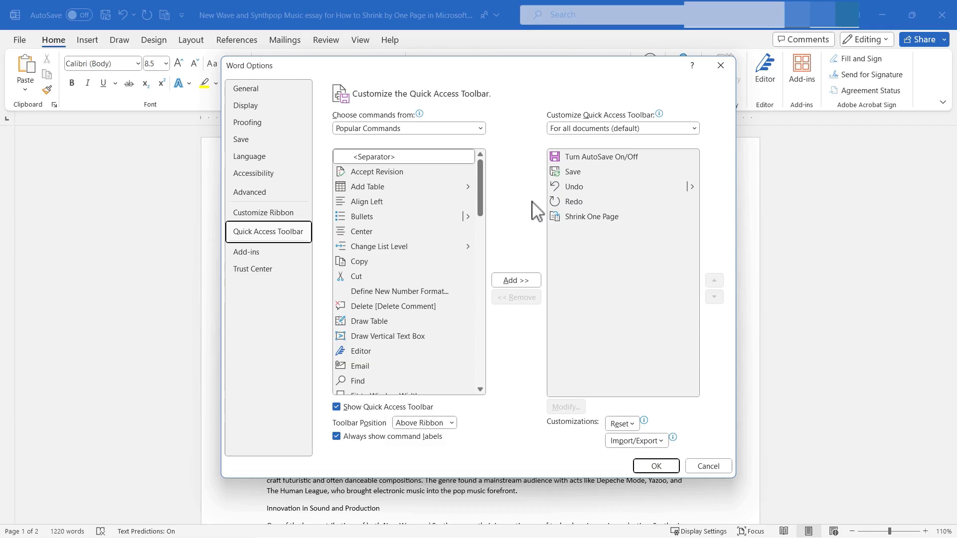
mouse_move(707, 465)
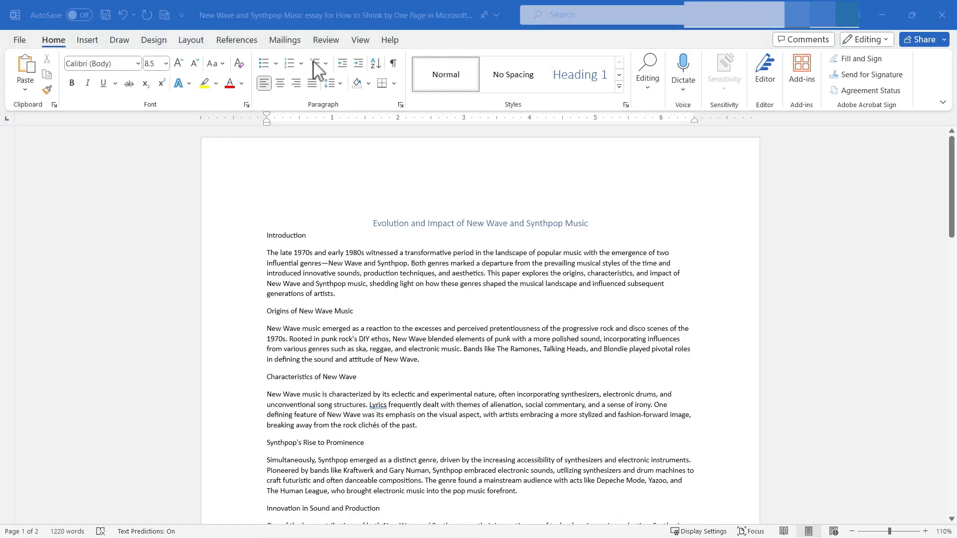
mouse_move(469, 92)
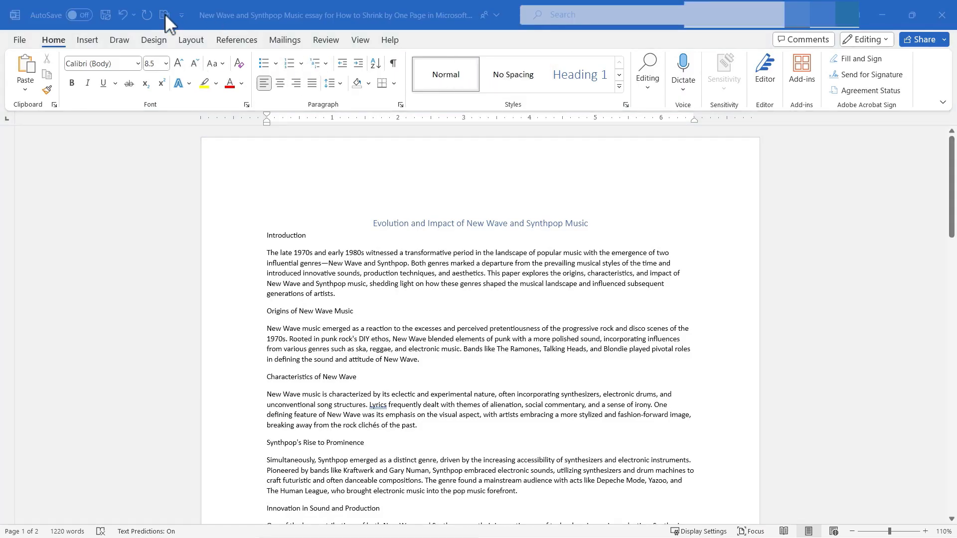
mouse_move(407, 92)
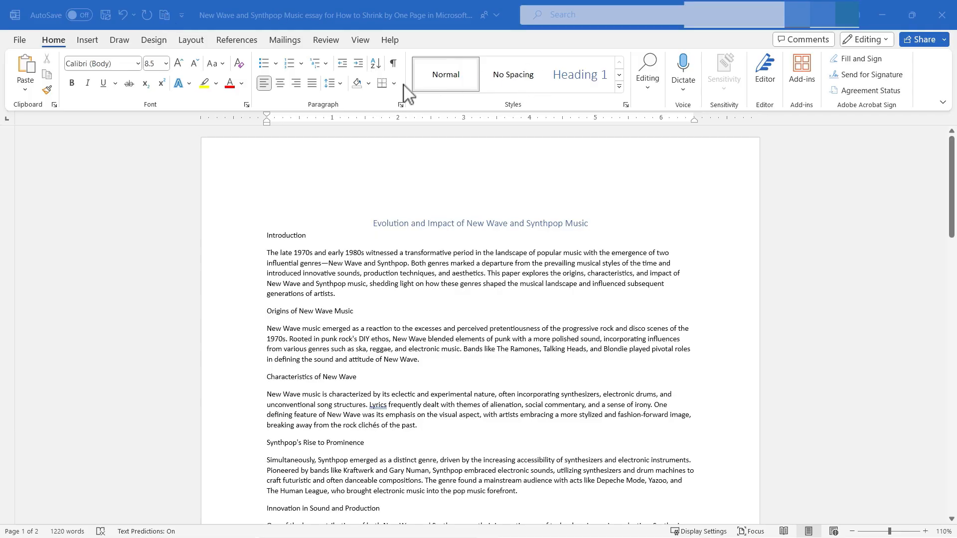
mouse_move(112, 62)
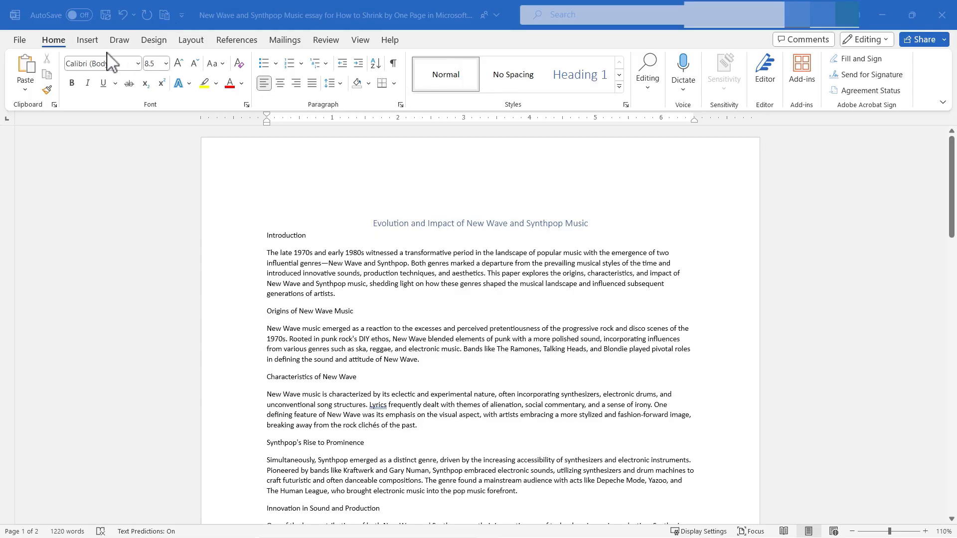
Open Word Options from the File menu
left_click(19, 40)
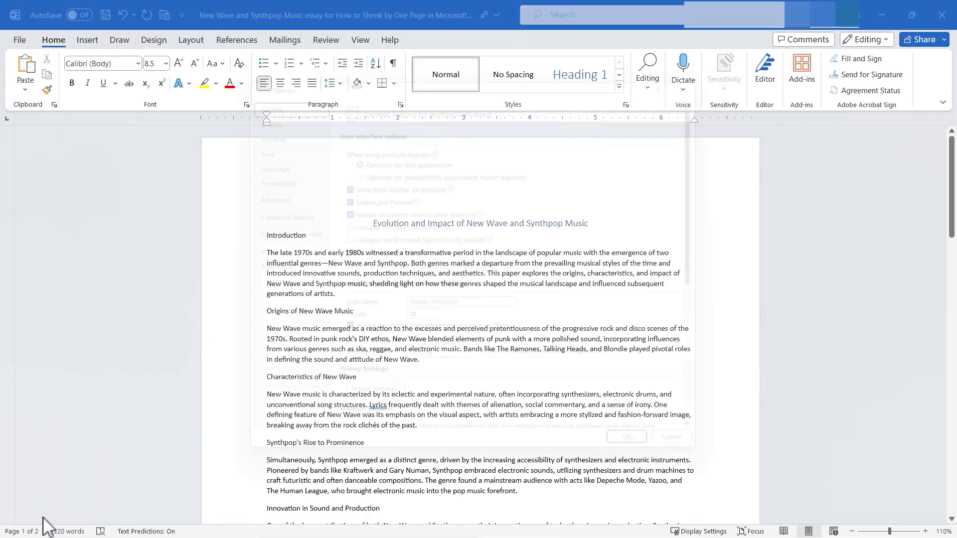
In Customize Ribbon, add a new custom tab and rename it My Favorites
left_click(267, 212)
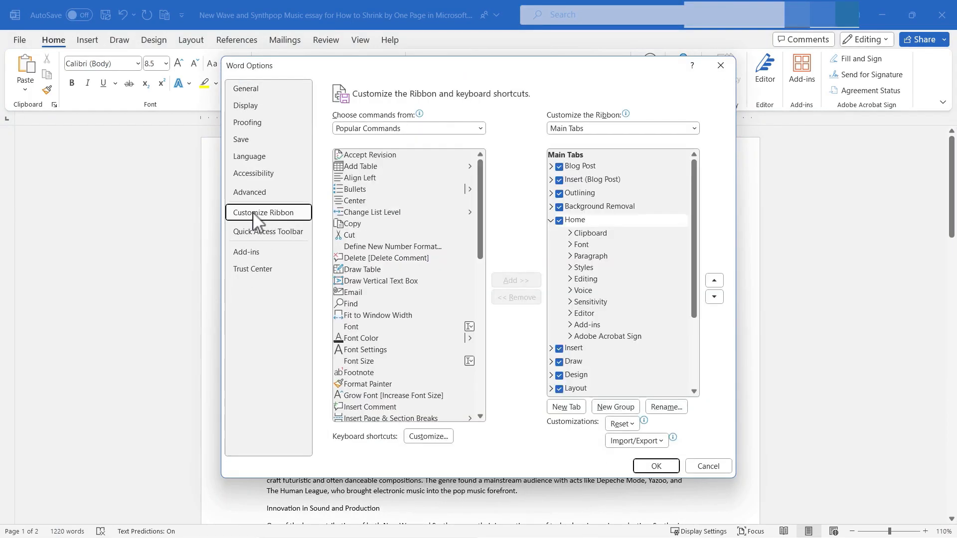
left_click(551, 219)
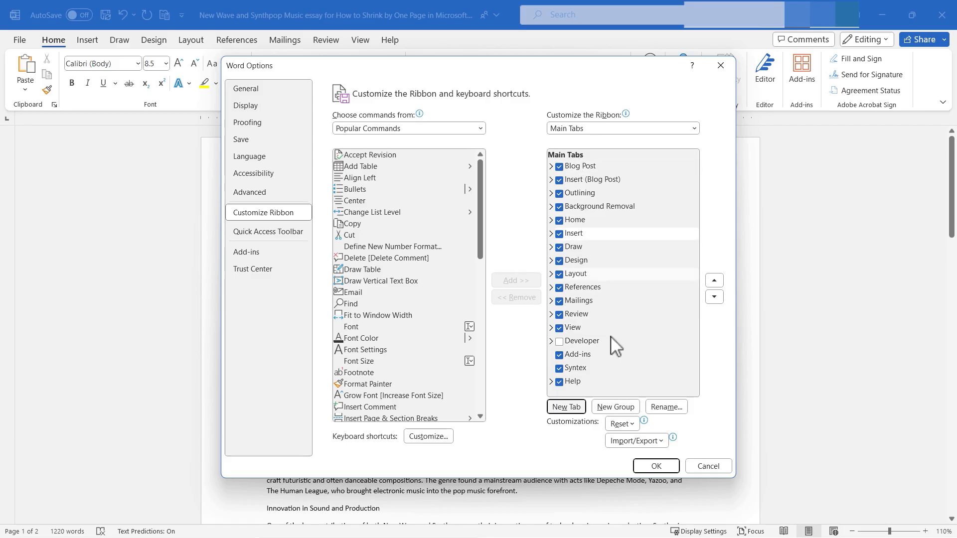
left_click(565, 406)
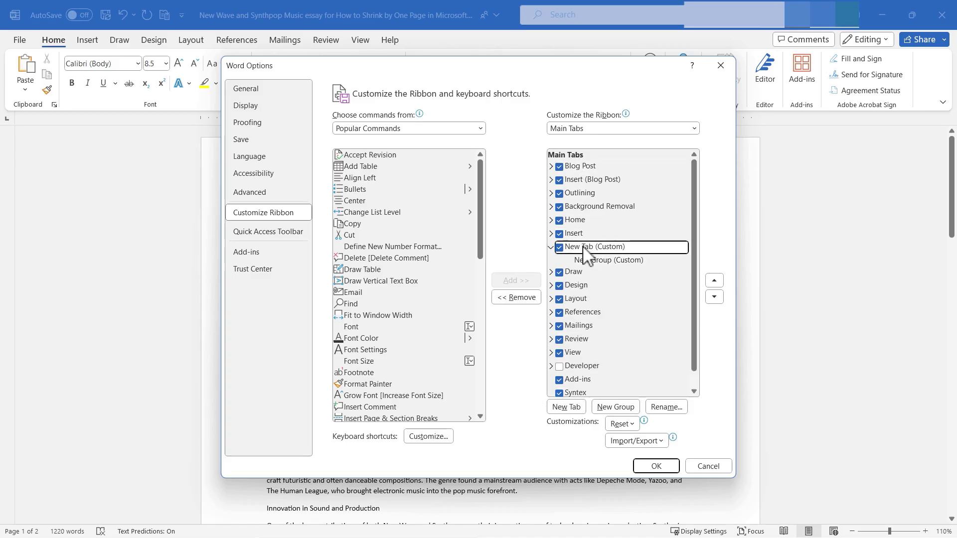
right_click(590, 247)
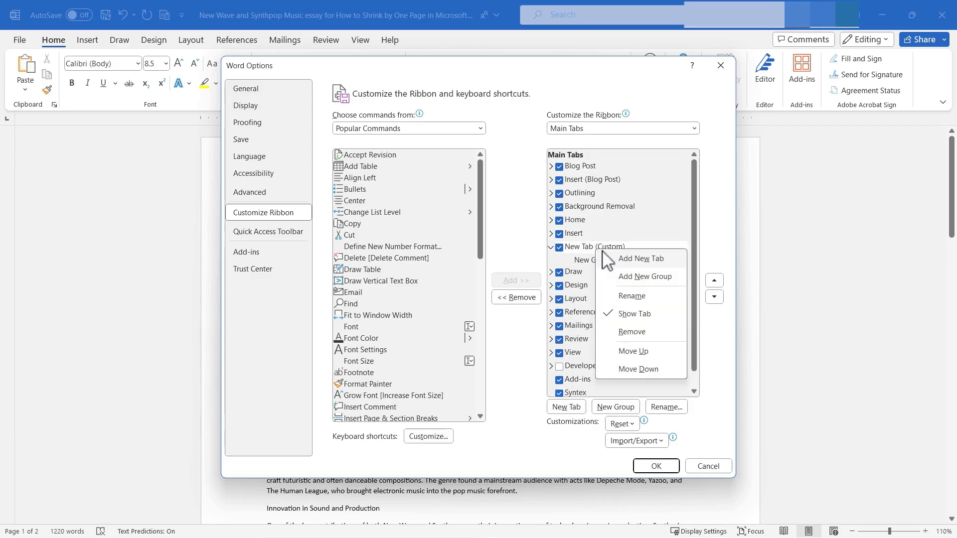
left_click(631, 296)
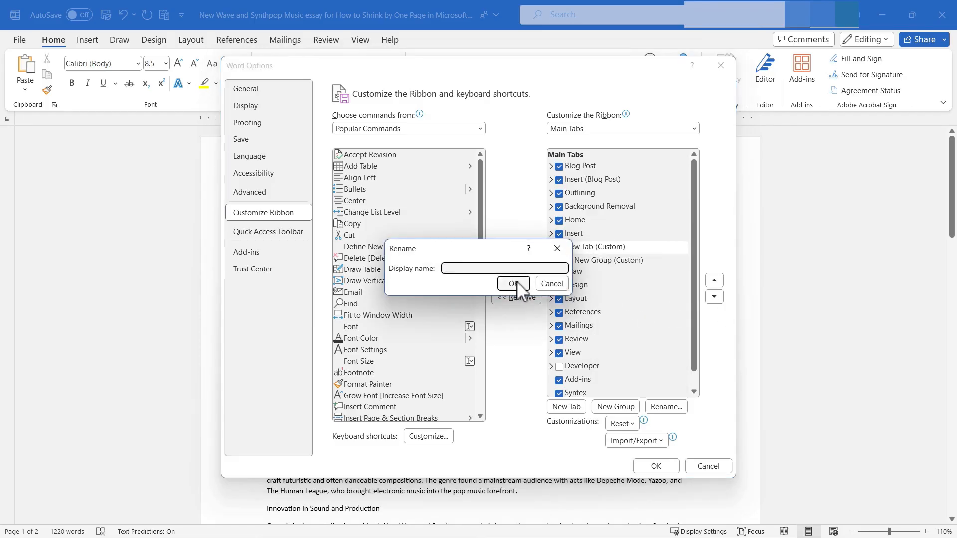
Rename the tab's New Group (Custom) to Finalizing Documents
left_click(511, 283)
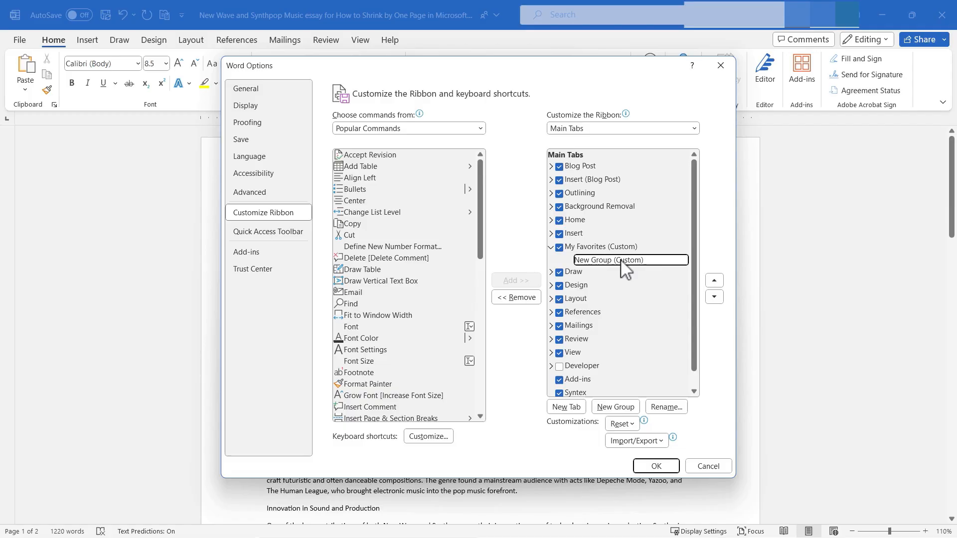
right_click(610, 260)
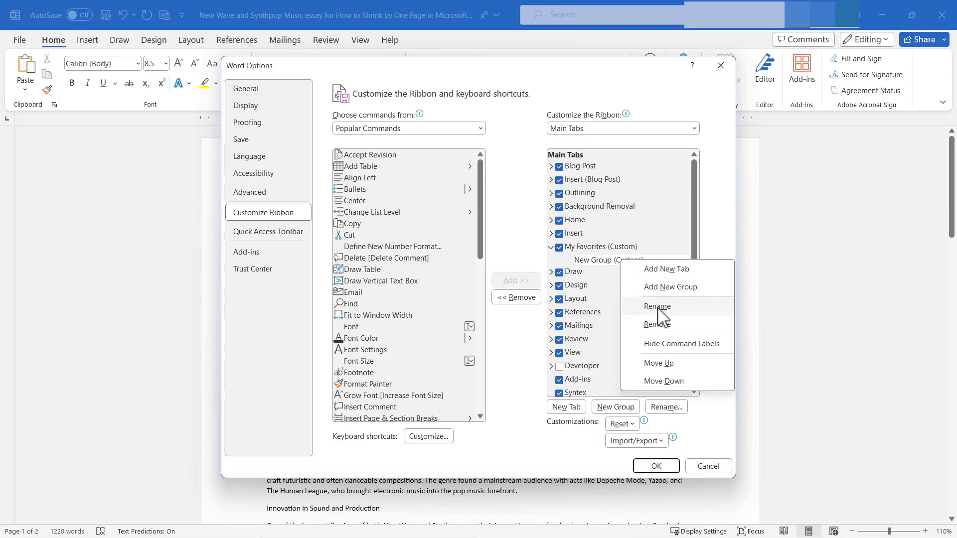
left_click(657, 305)
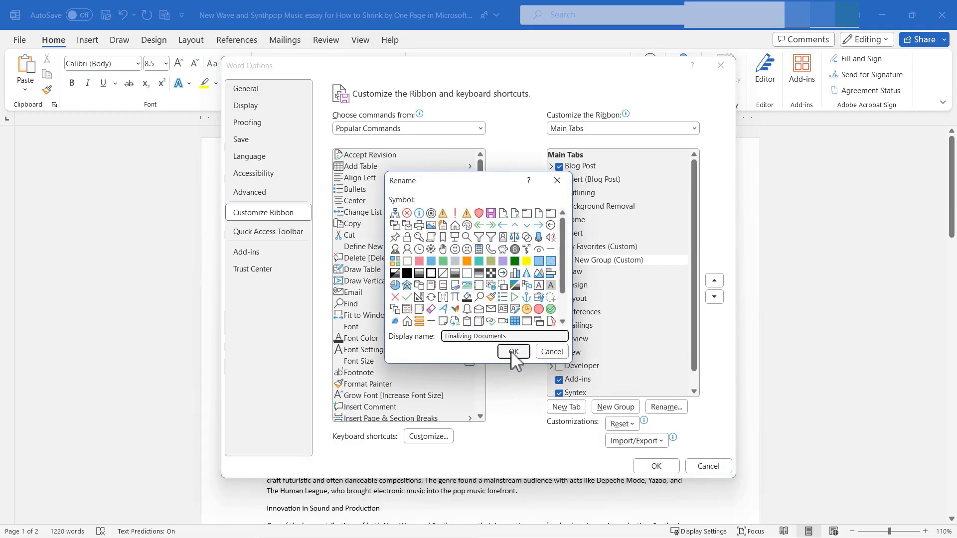
left_click(514, 352)
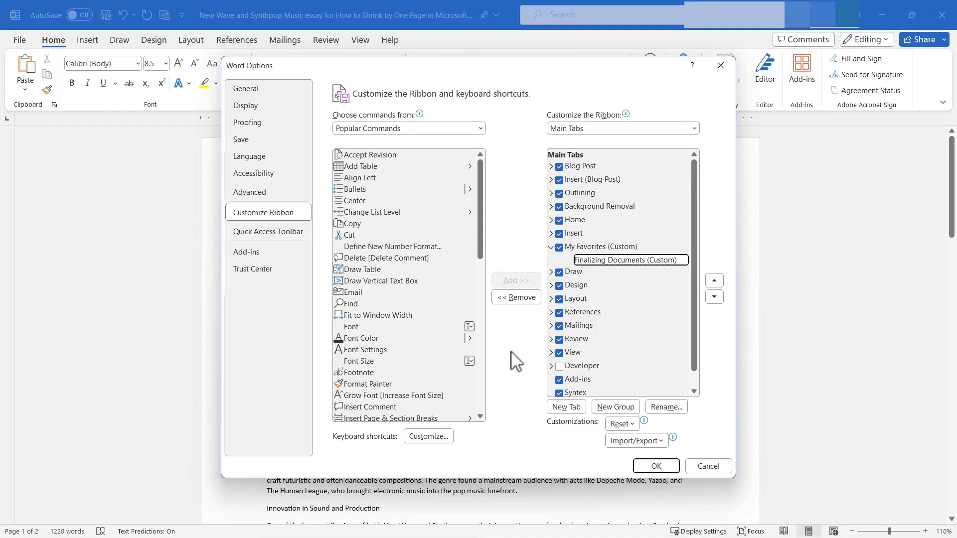
mouse_move(632, 270)
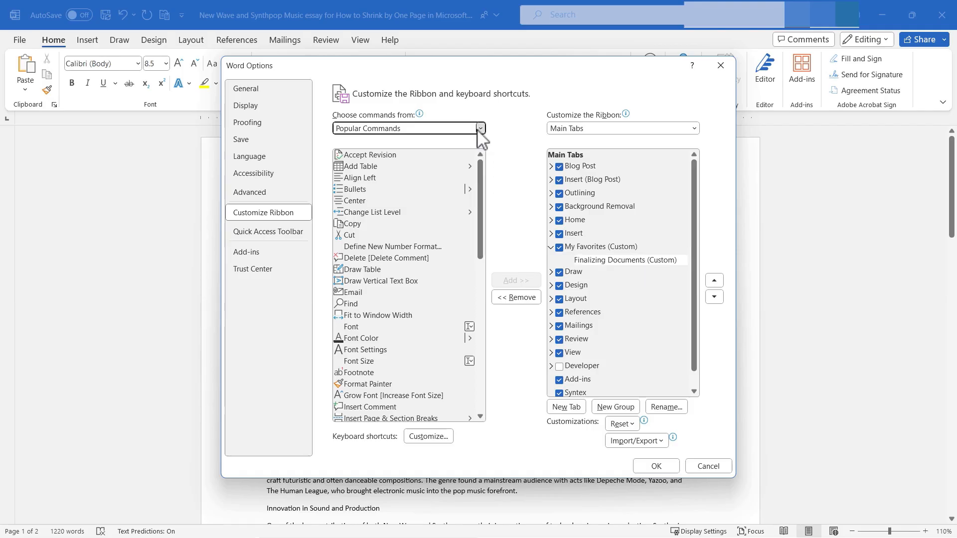
mouse_move(406, 140)
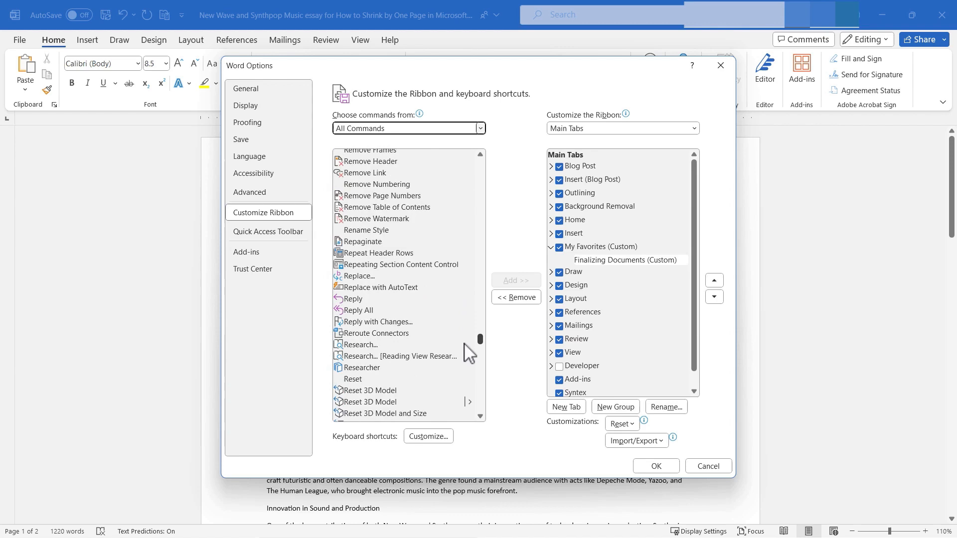
Add Shrink One Page to the Finalizing Documents group and apply with OK
scroll("down", 3)
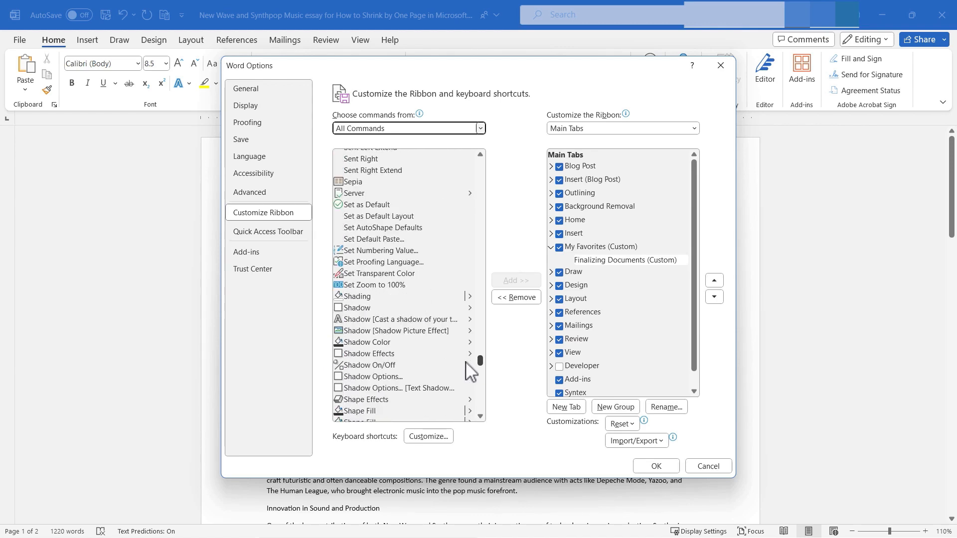
left_click(515, 280)
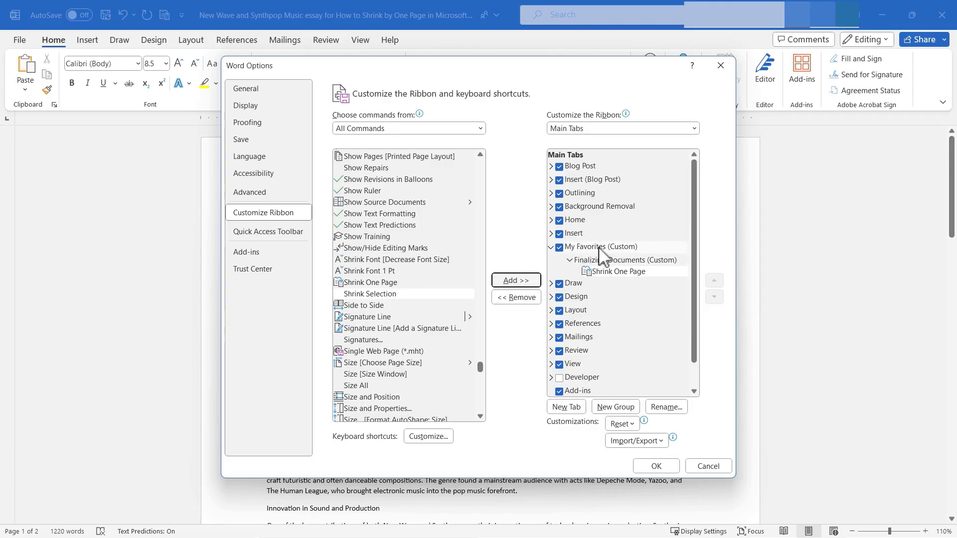
left_click(654, 465)
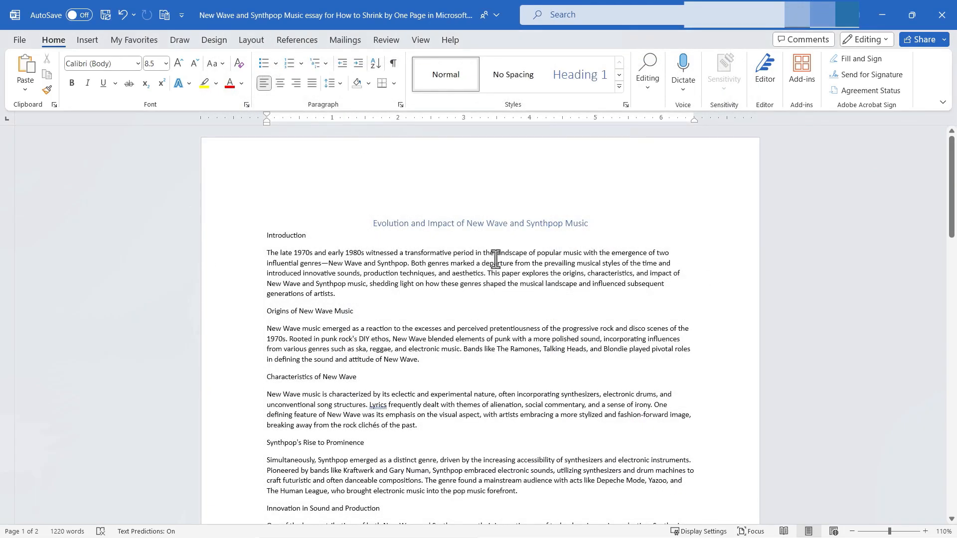
mouse_move(145, 50)
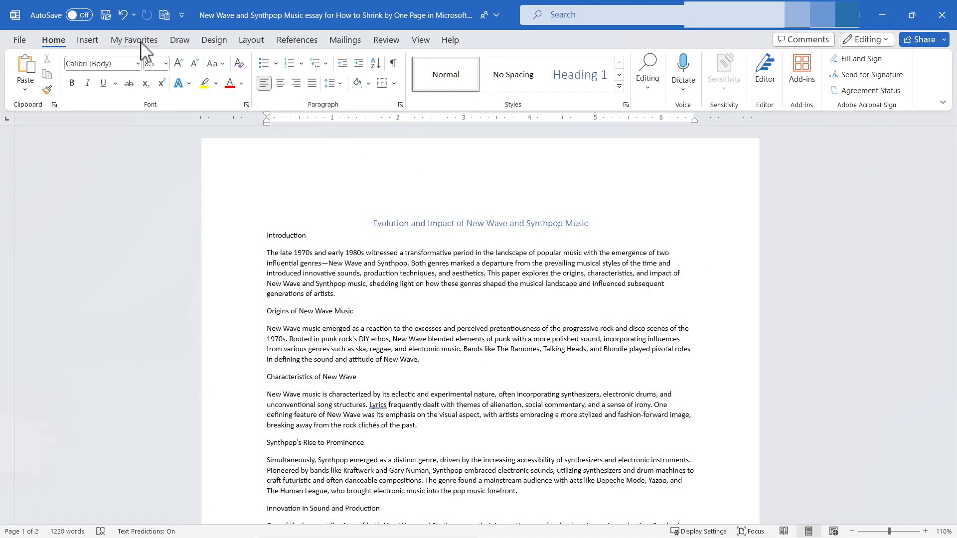
Switch to the My Favorites tab to see Shrink One Page in Finalizing Documents
left_click(133, 40)
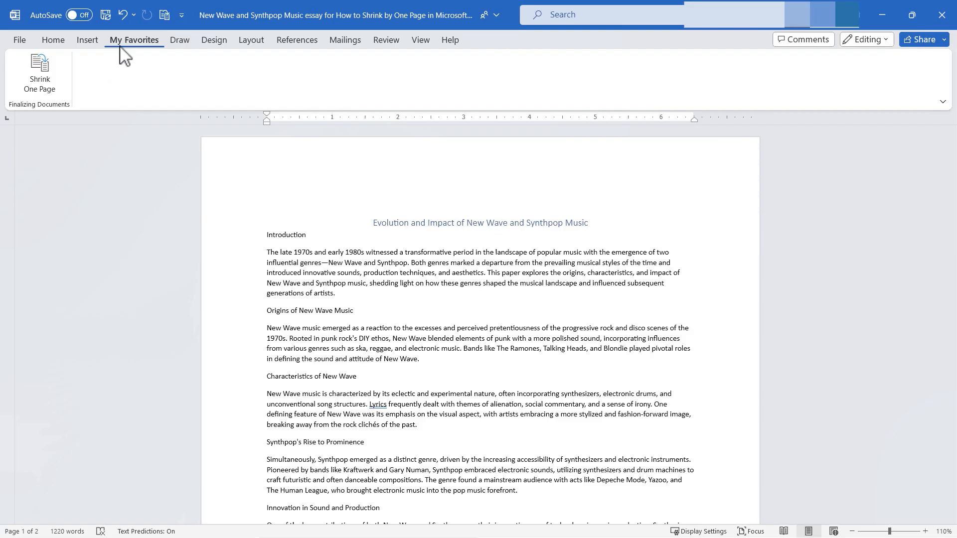
mouse_move(23, 115)
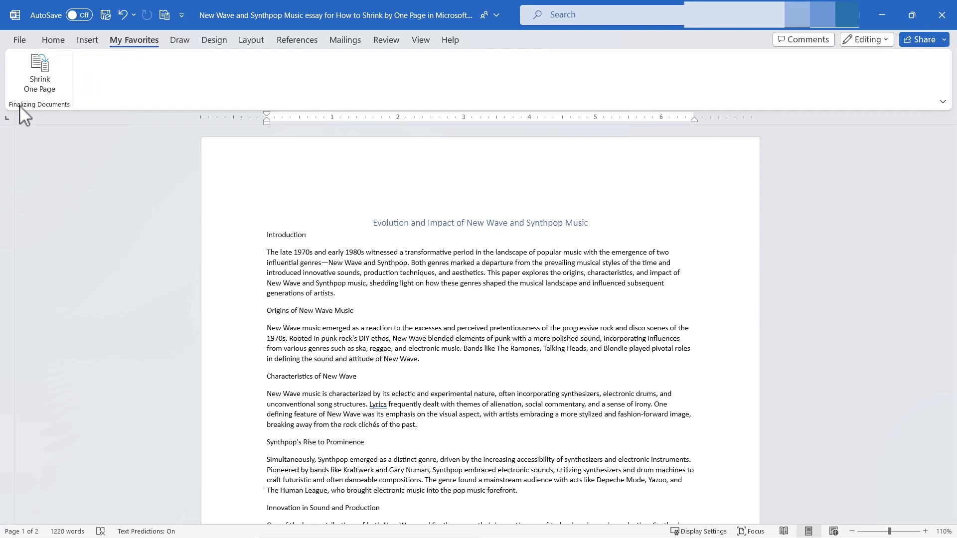
mouse_move(39, 71)
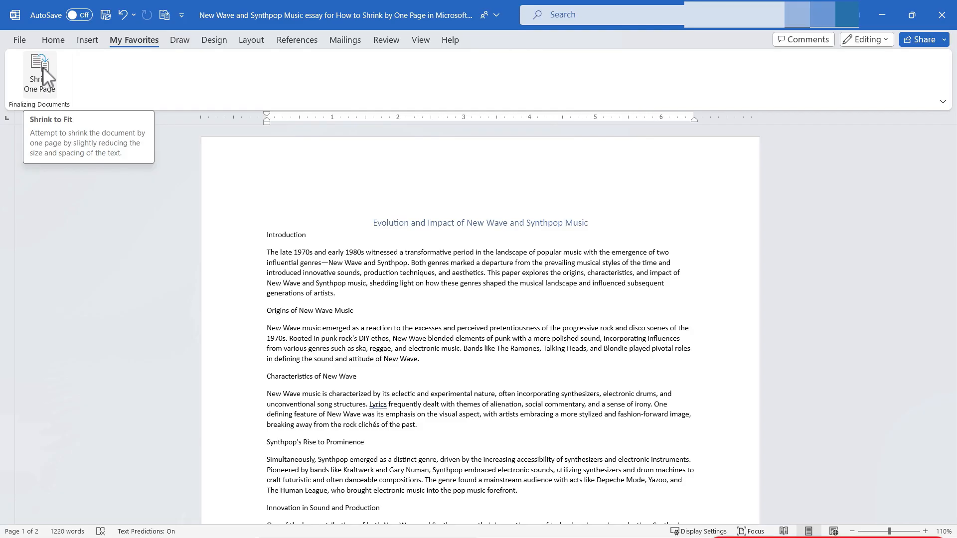
left_click(39, 77)
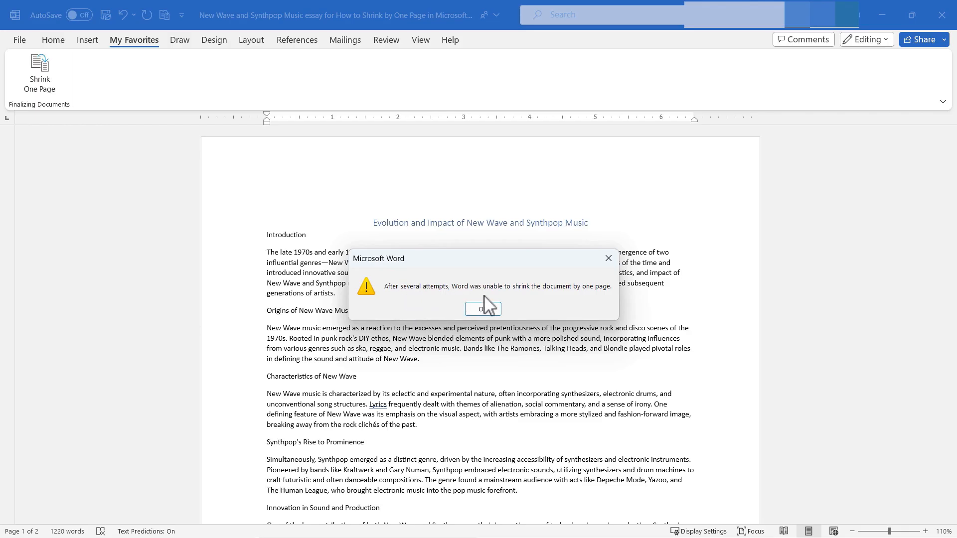
mouse_move(475, 320)
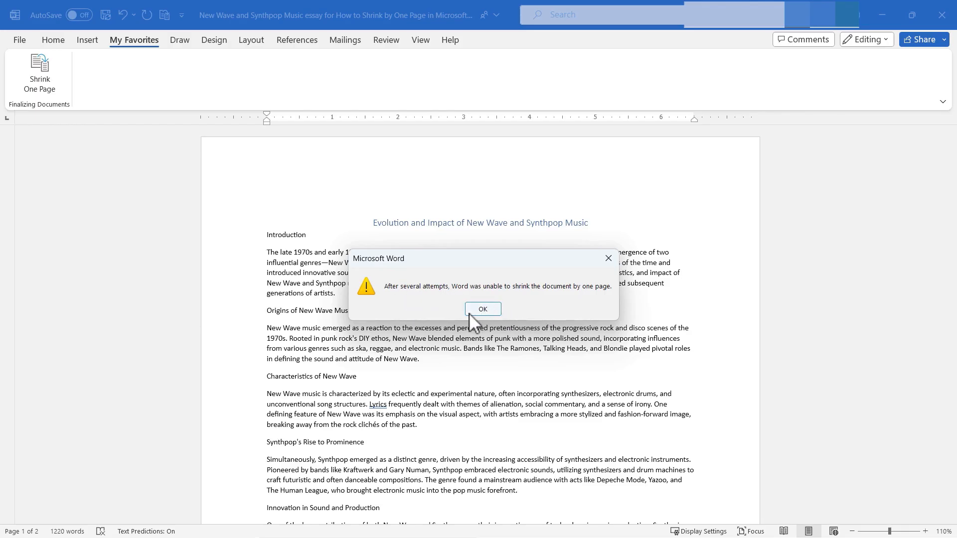
left_click(482, 308)
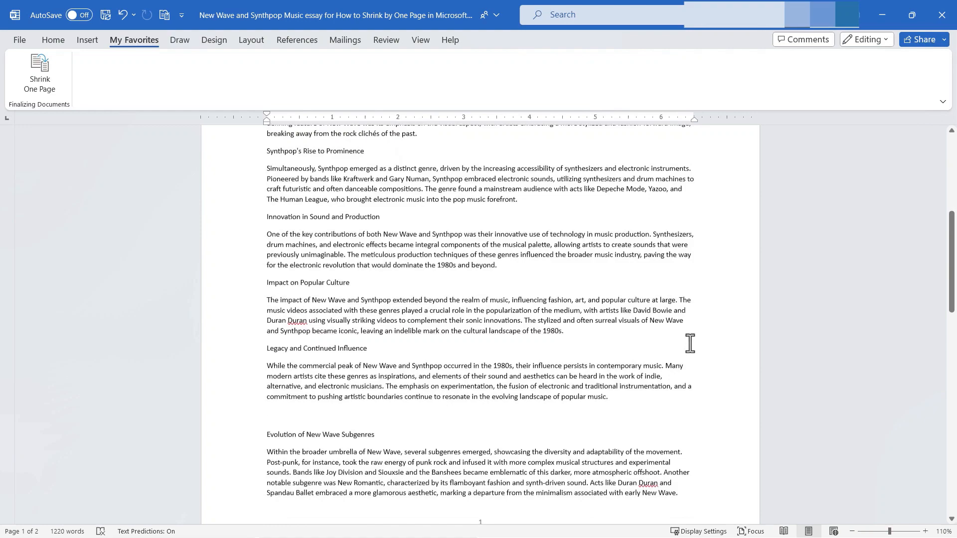
scroll("down", 3)
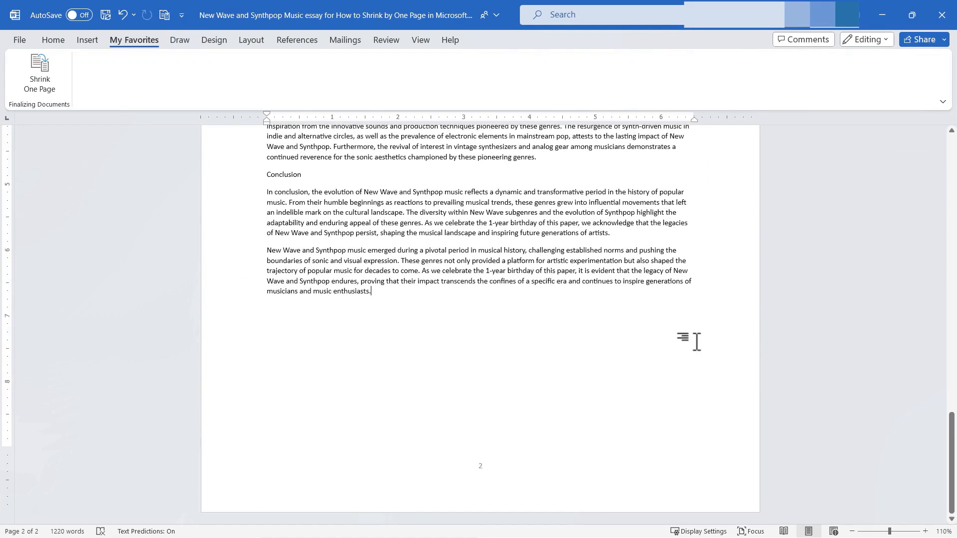
scroll("up", 3)
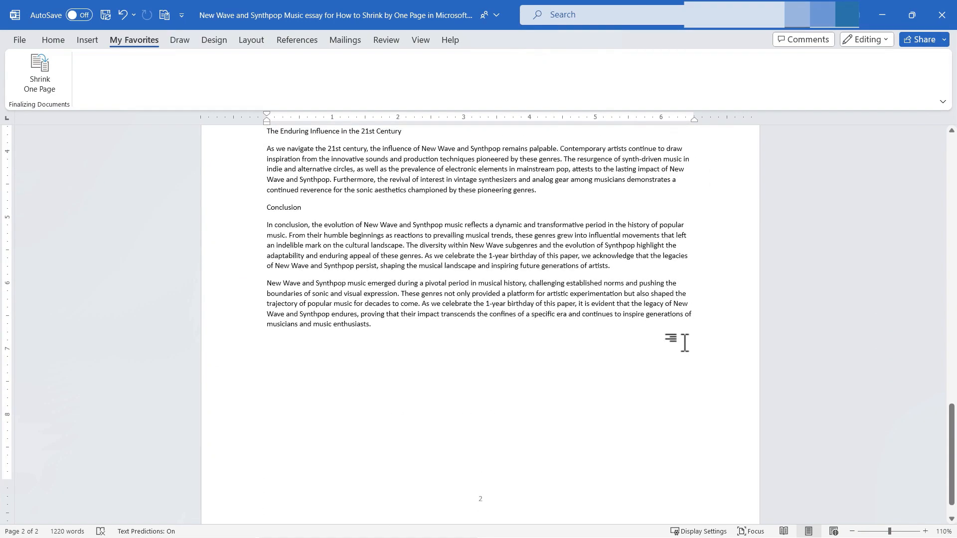
scroll("up", 3)
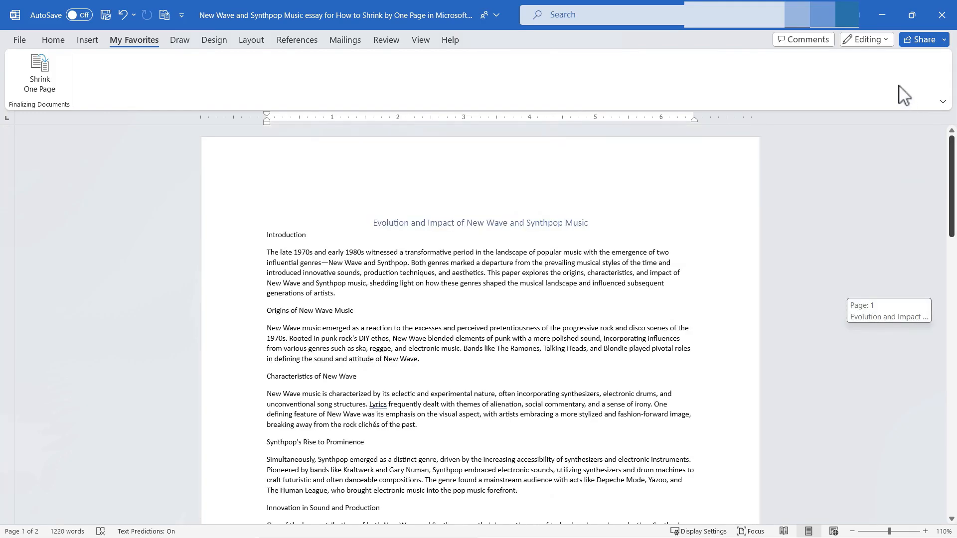
left_click(53, 39)
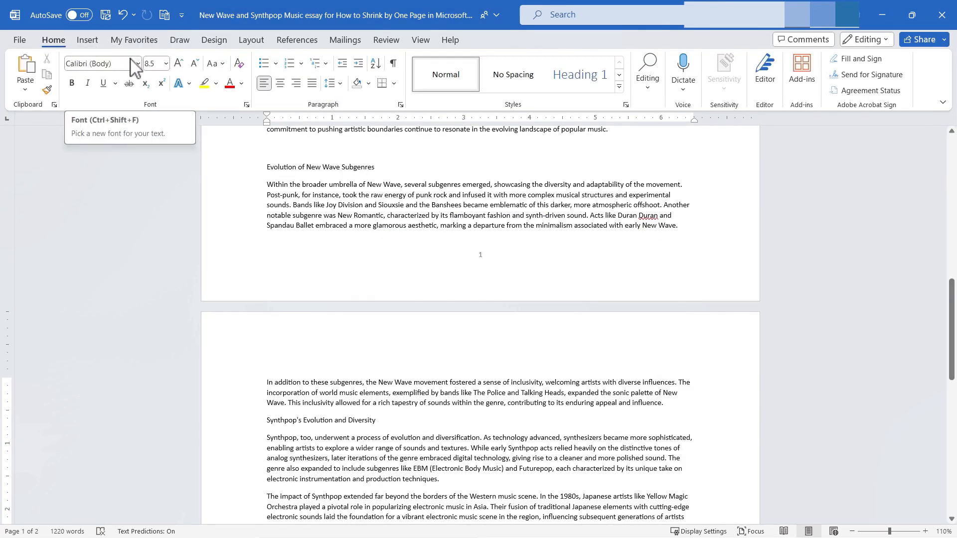
mouse_move(164, 16)
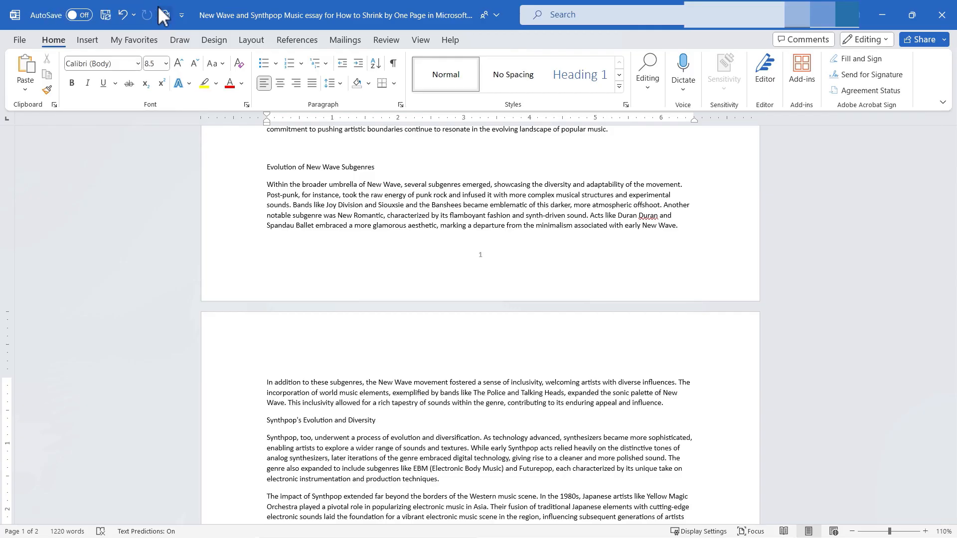
left_click(134, 40)
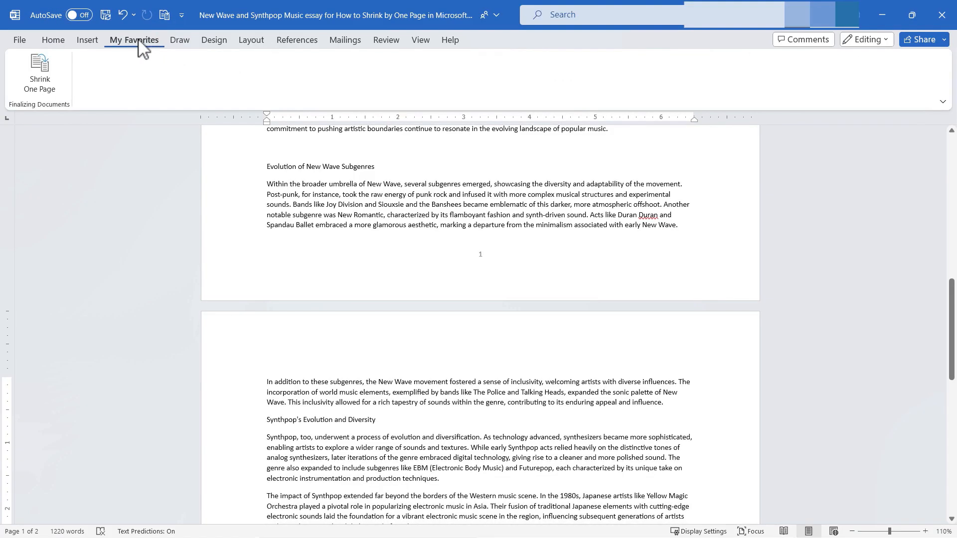
mouse_move(349, 359)
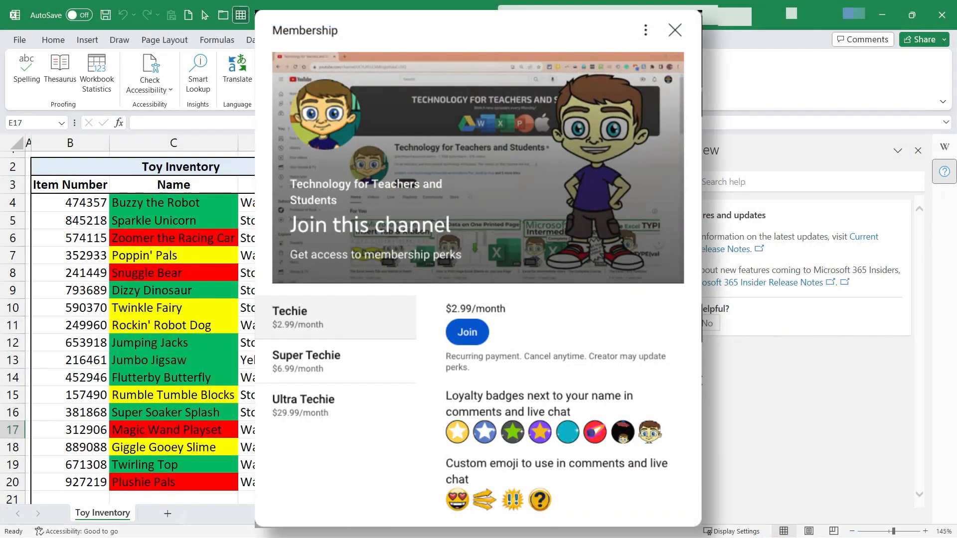
Close the membership perks dialog and open Super Thanks for Technology for Teachers and Students
scroll("down", 3)
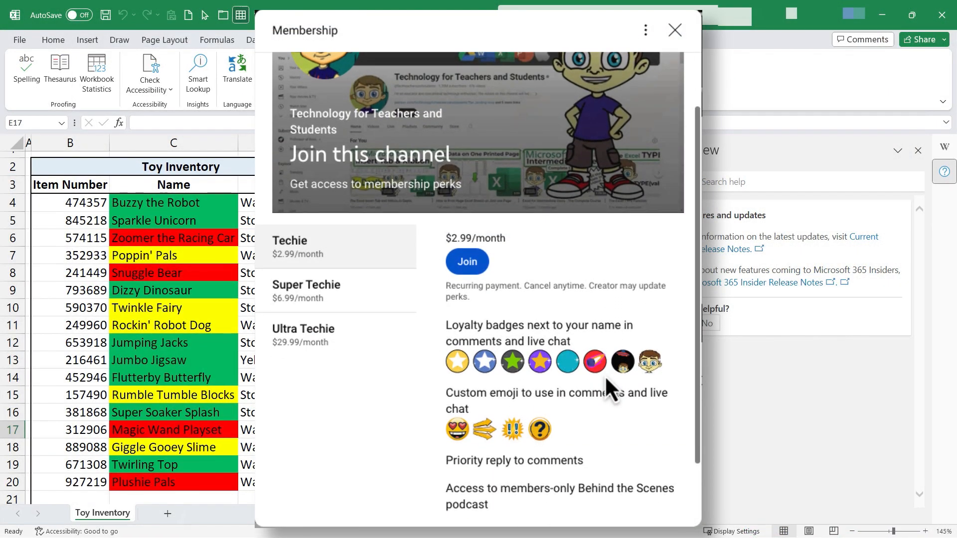
scroll("up", 3)
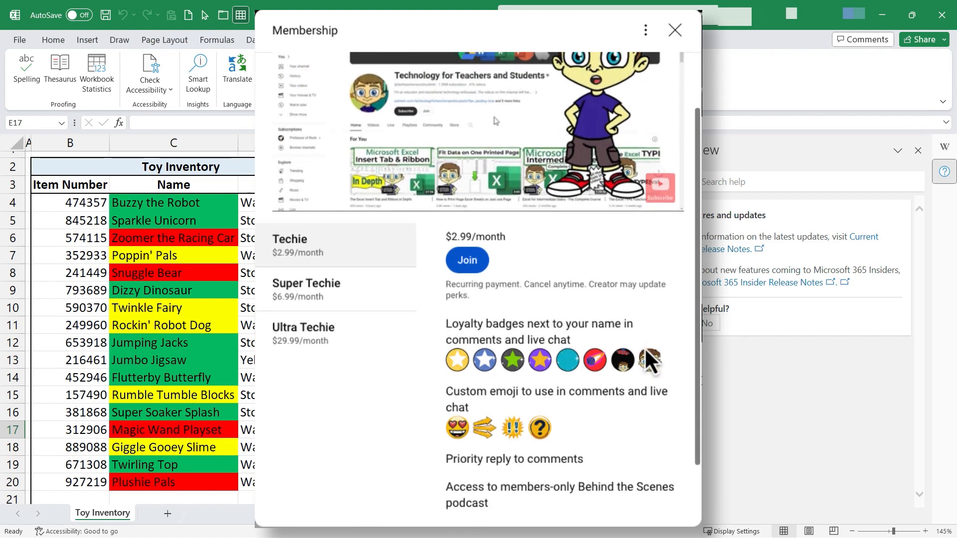
scroll("down", 3)
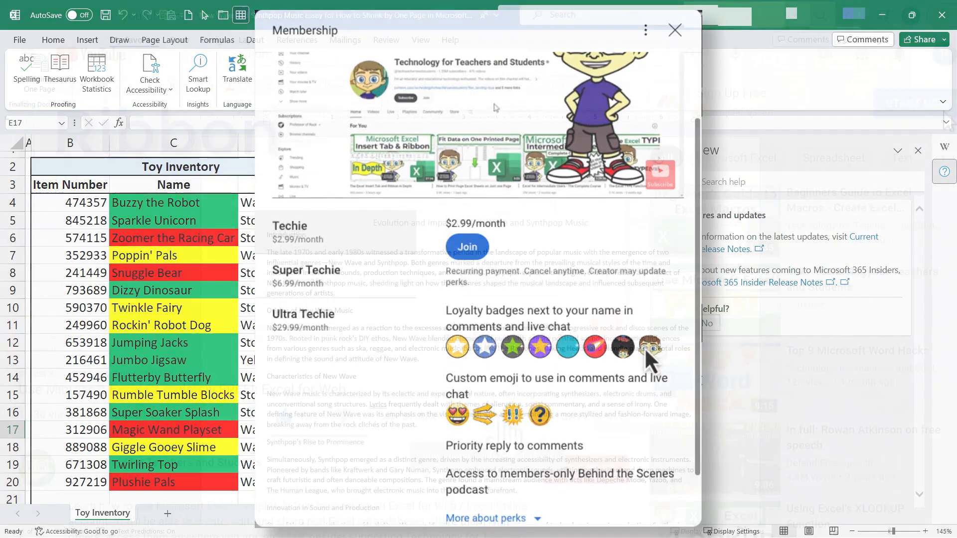
left_click(674, 29)
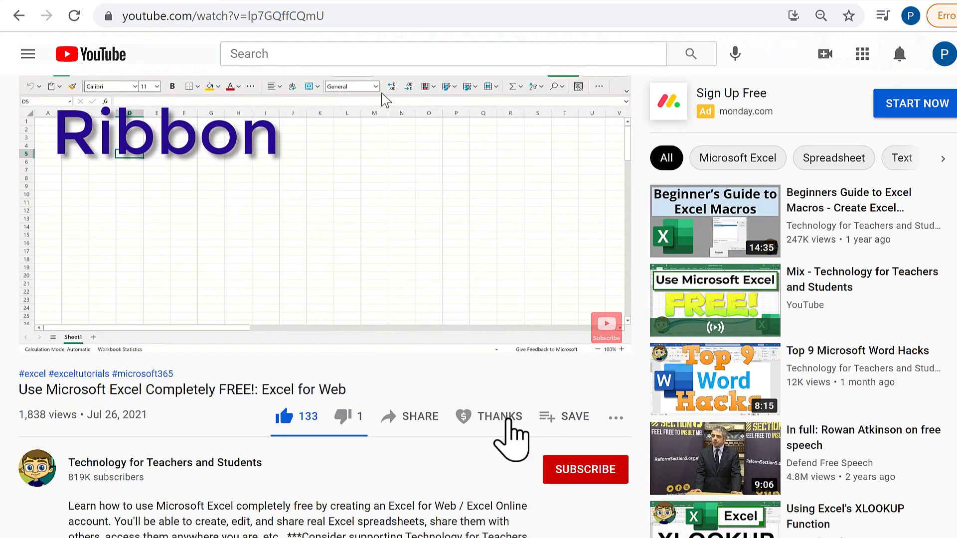
left_click(498, 416)
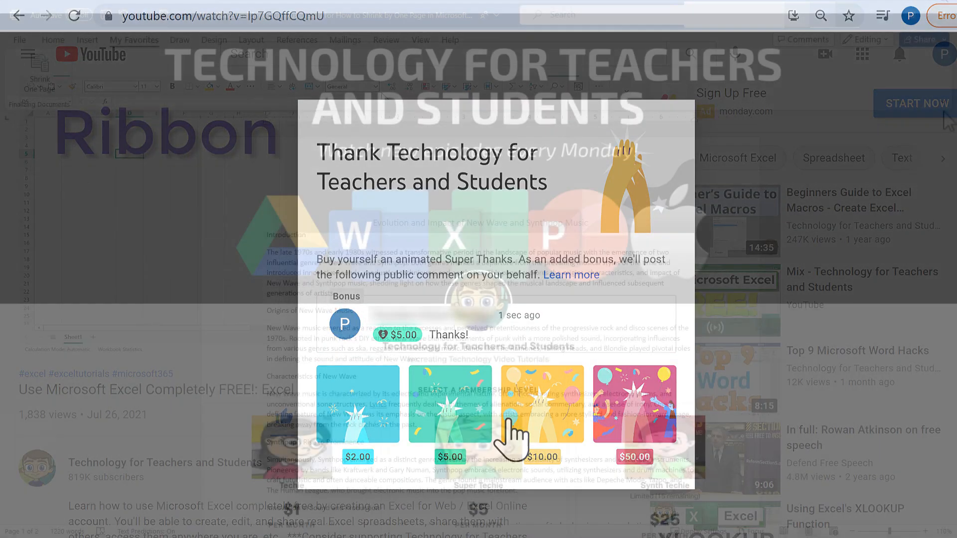